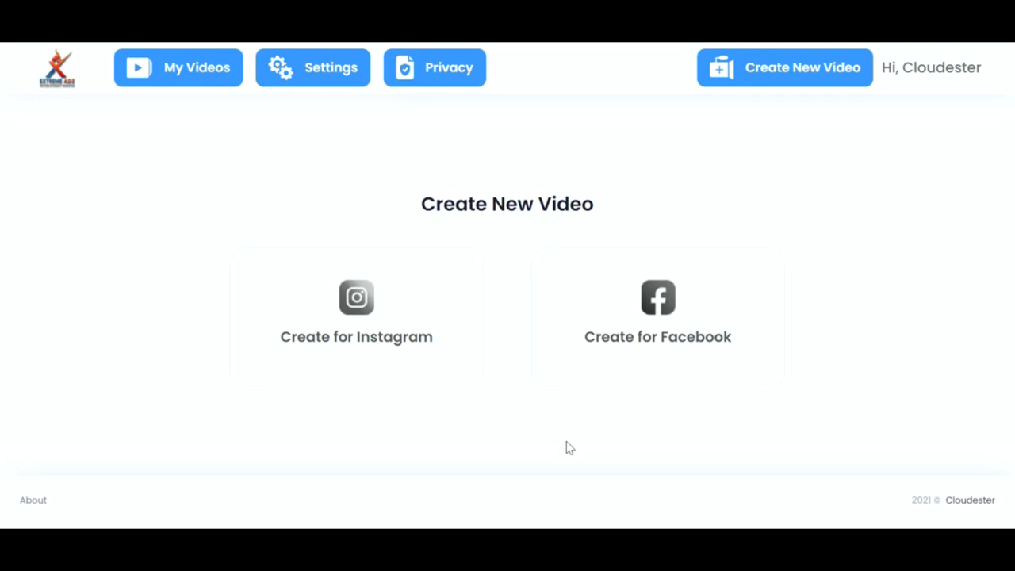
pyautogui.moveTo(527, 431)
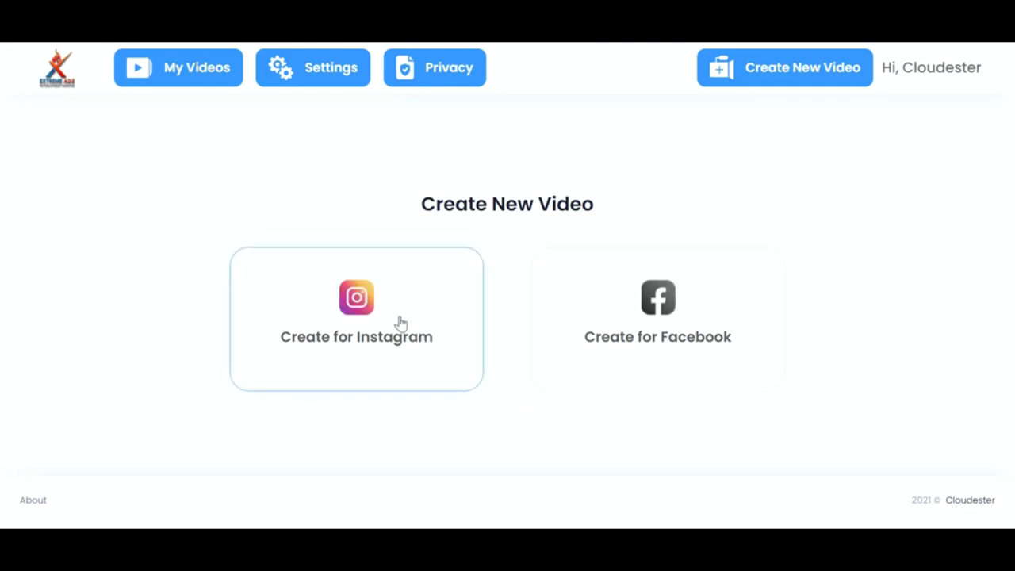
pyautogui.moveTo(428, 341)
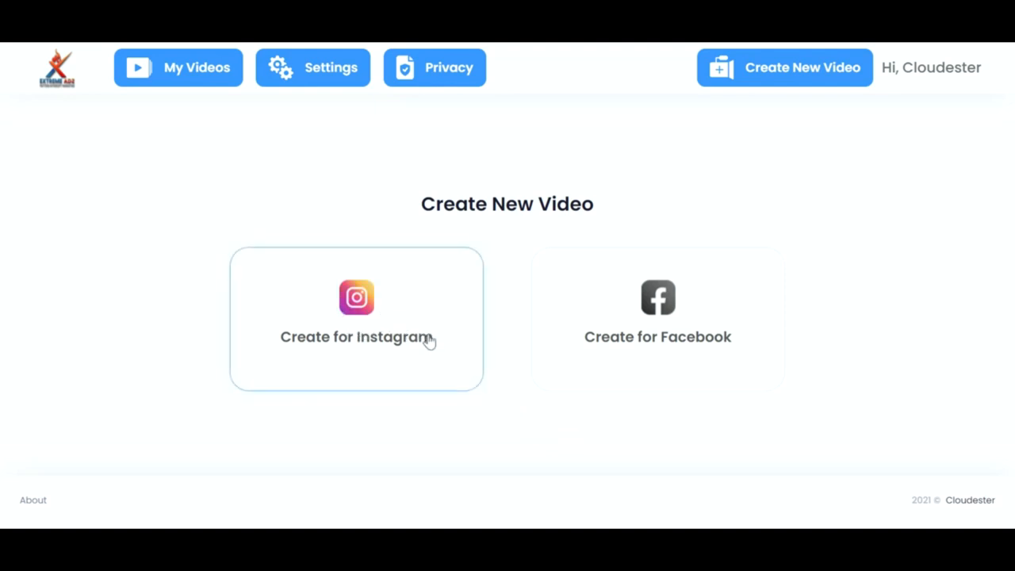
pyautogui.moveTo(658, 305)
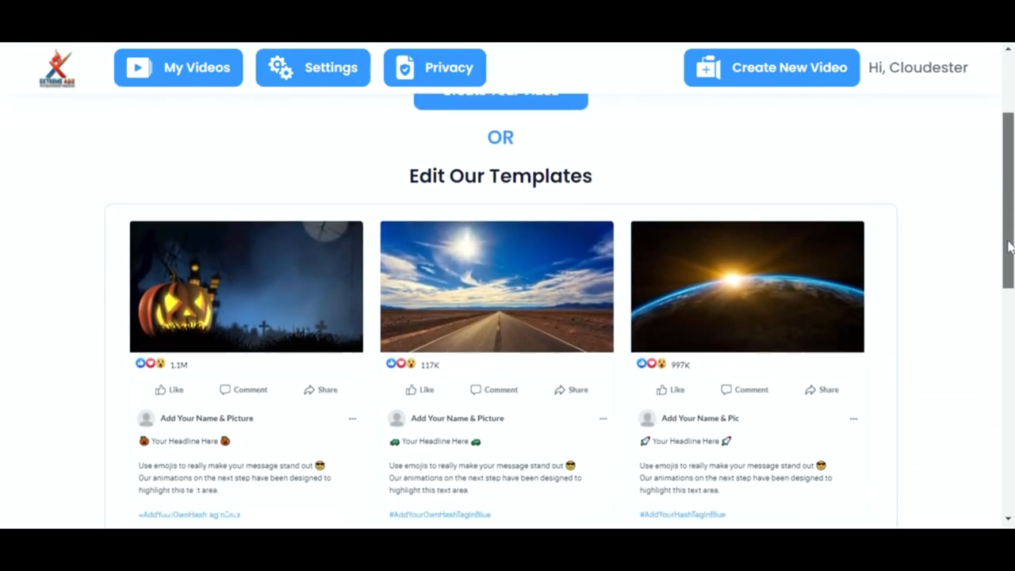
# Step: Browse the Facebook template gallery down and back to the top
pyautogui.scroll(-3)
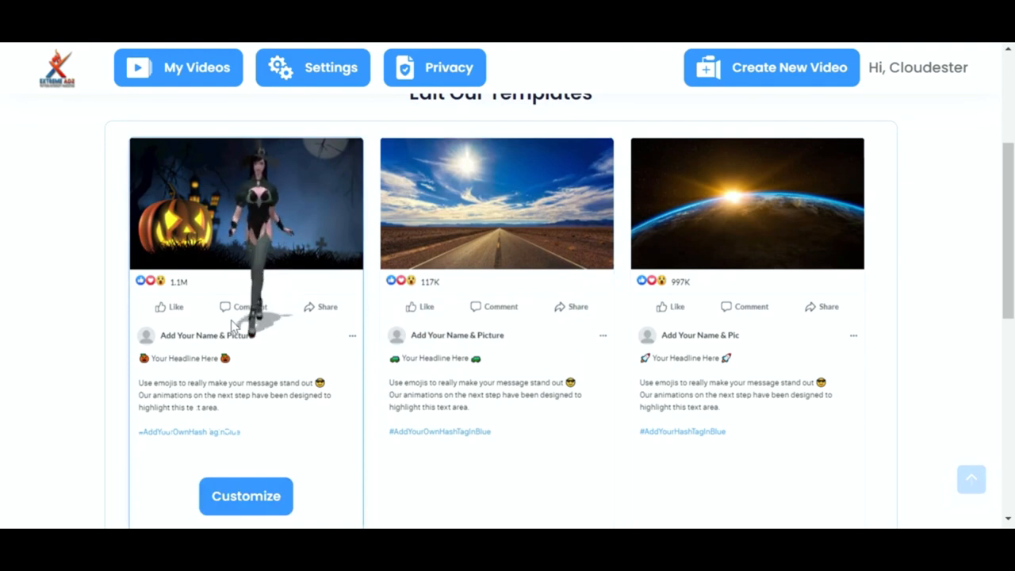
pyautogui.scroll(3)
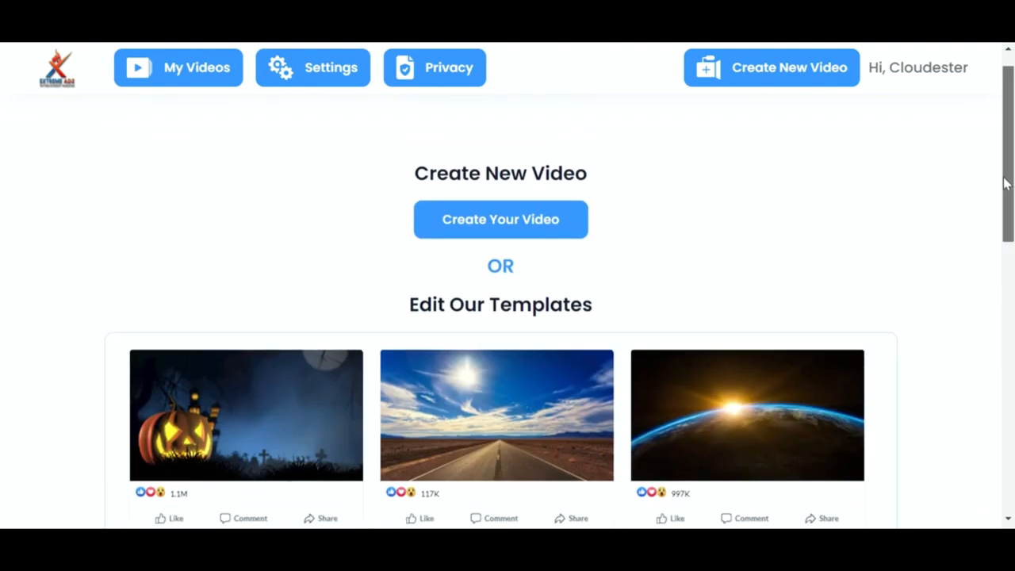
# Step: Start a blank video and search stock pictures for 'snow'
pyautogui.click(500, 220)
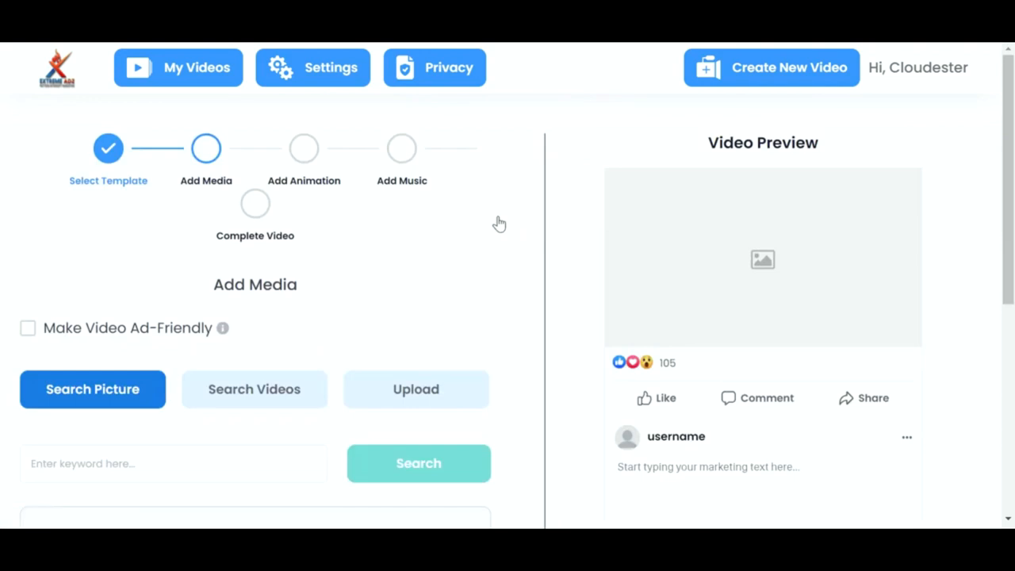
pyautogui.scroll(-3)
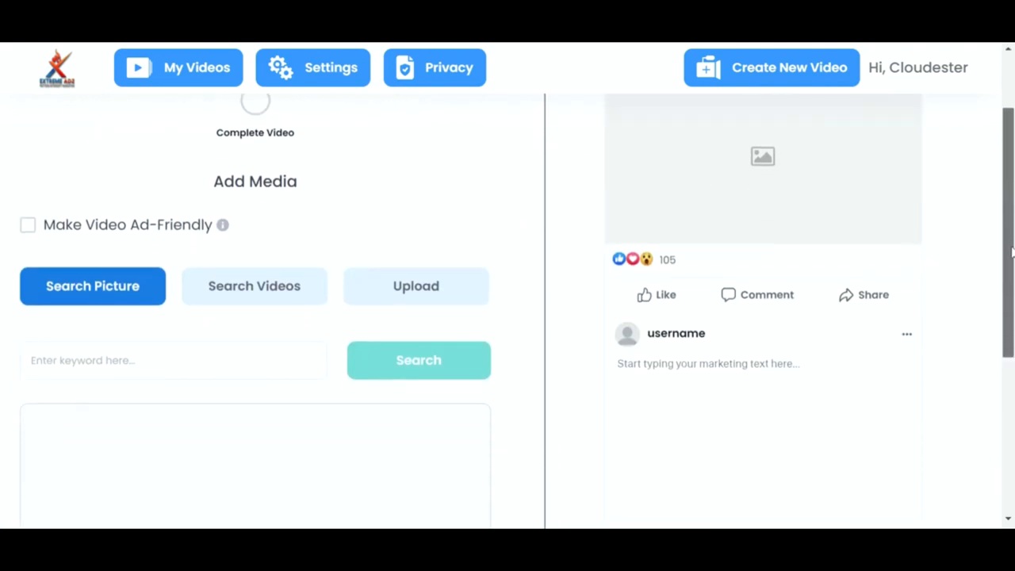
pyautogui.moveTo(733, 147)
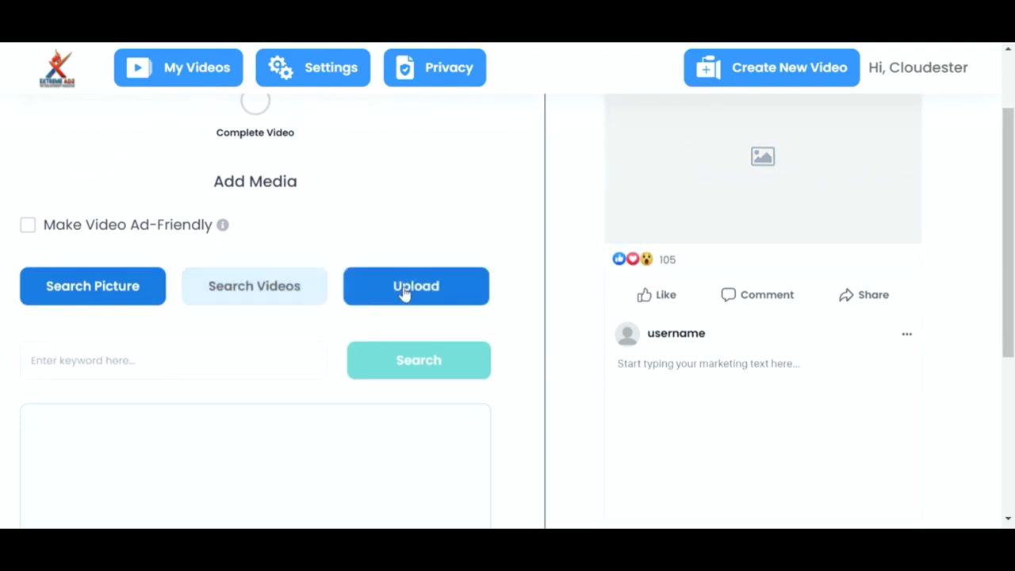
pyautogui.click(92, 285)
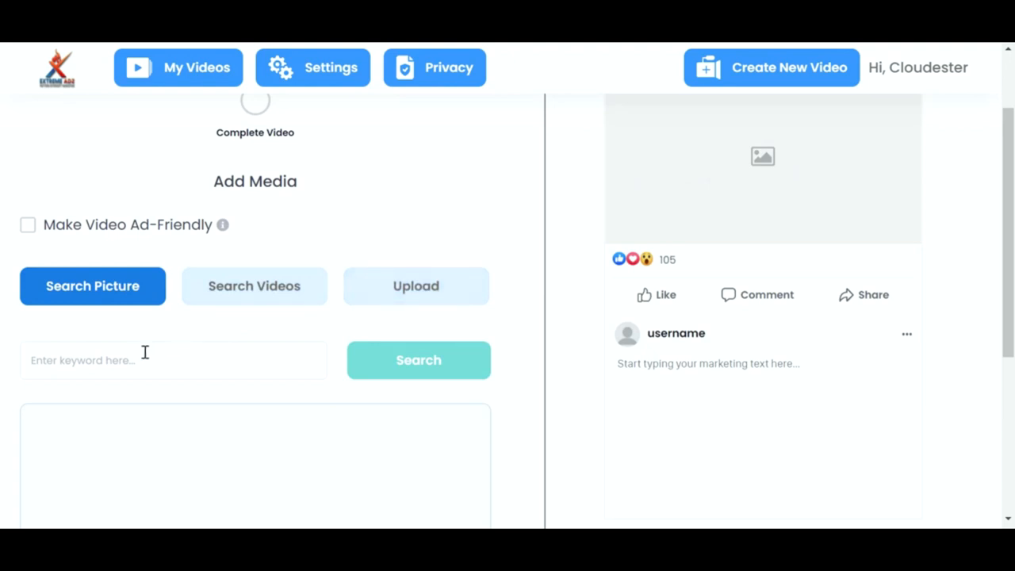
pyautogui.write('snow')
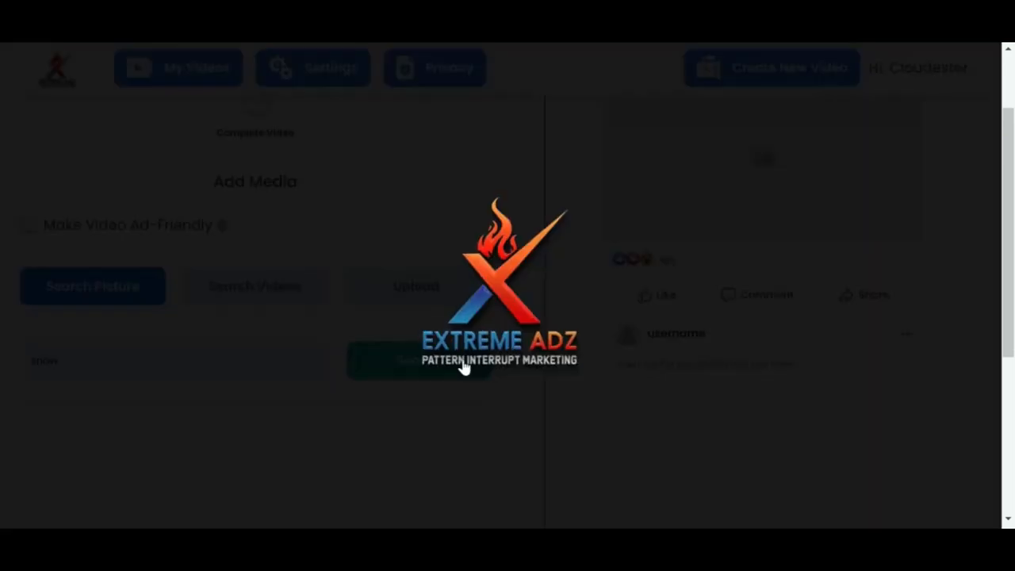
pyautogui.click(417, 258)
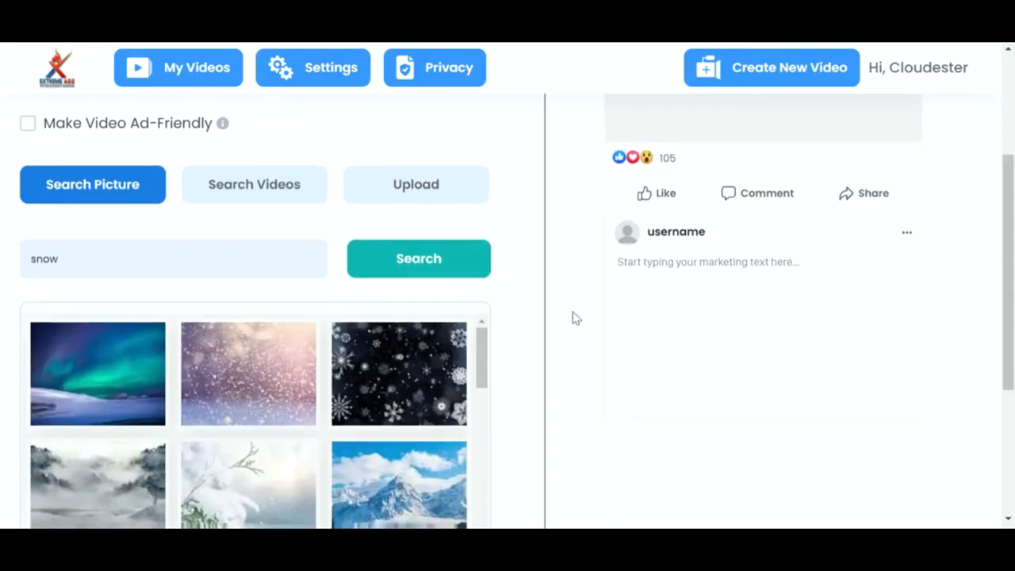
# Step: Place the snowy mountain picture as the background, accepting its crop
pyautogui.scroll(-3)
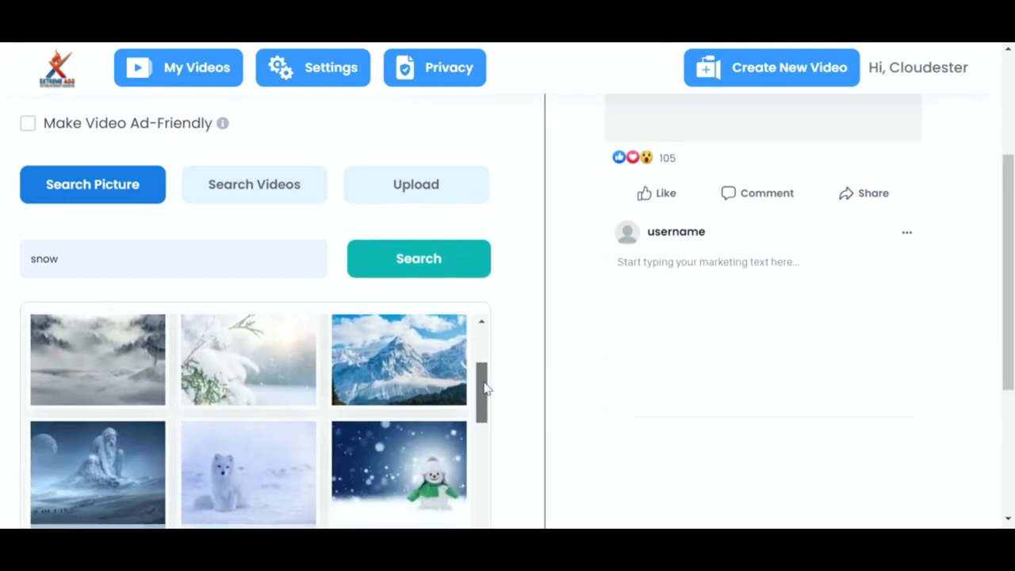
pyautogui.click(398, 359)
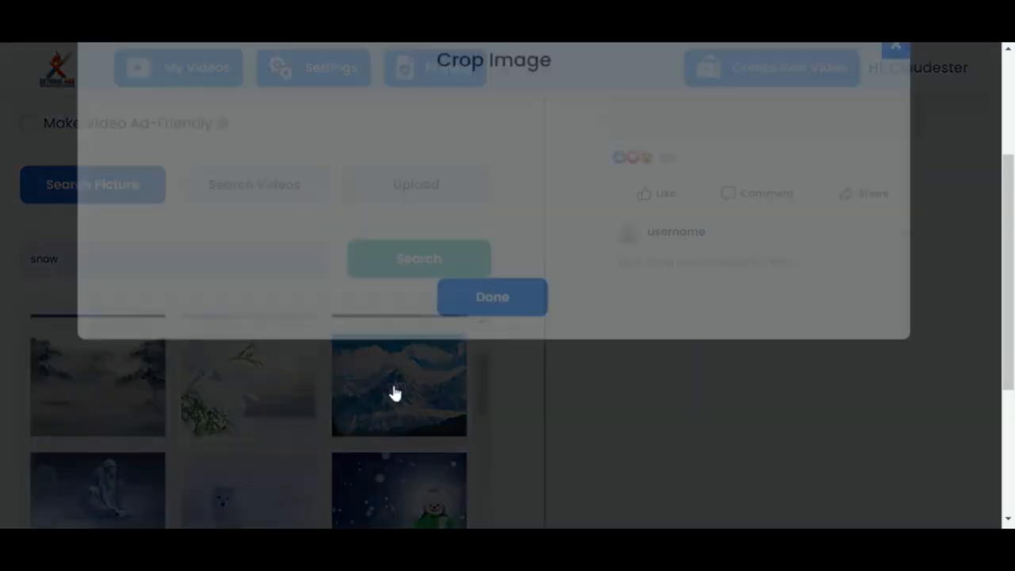
pyautogui.click(397, 384)
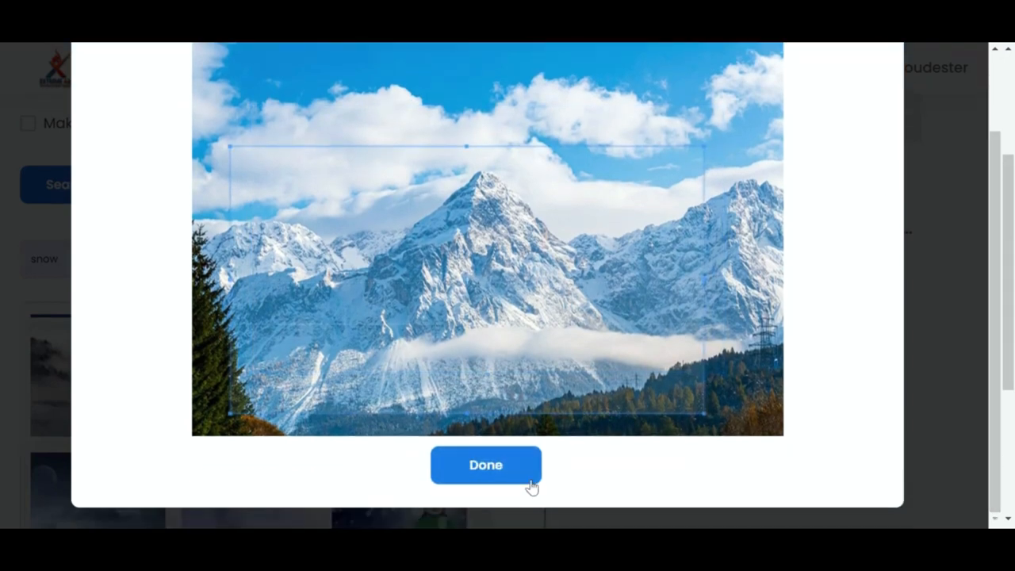
pyautogui.click(486, 465)
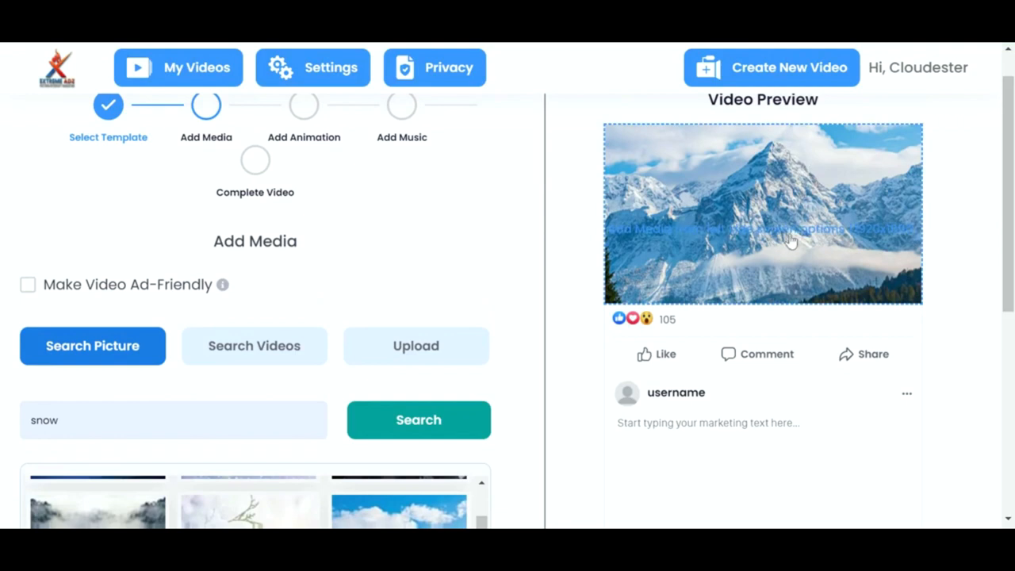
# Step: Upload a JPG of a man at a desk and crop it as the background
pyautogui.scroll(-3)
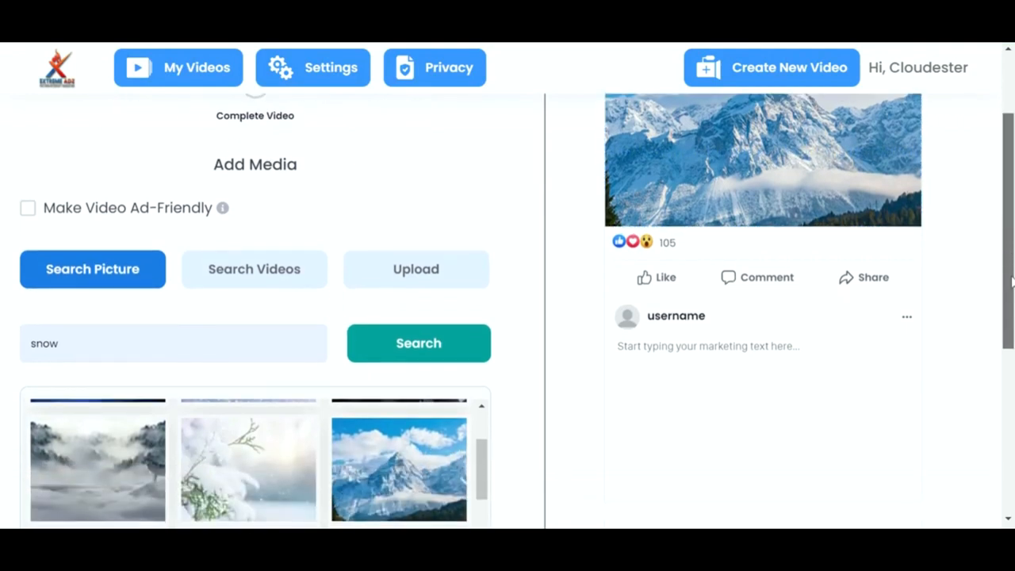
pyautogui.click(415, 269)
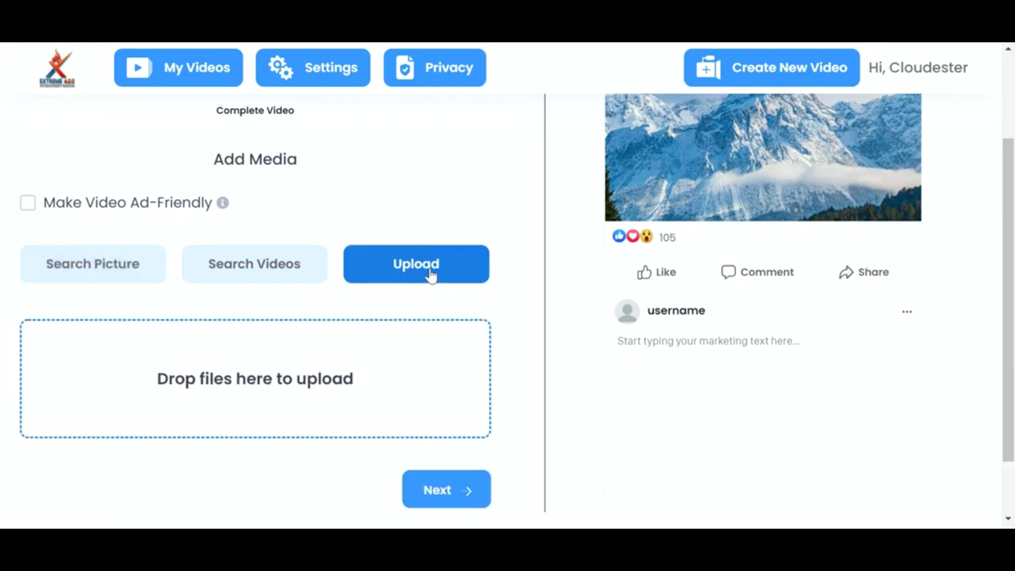
pyautogui.click(415, 264)
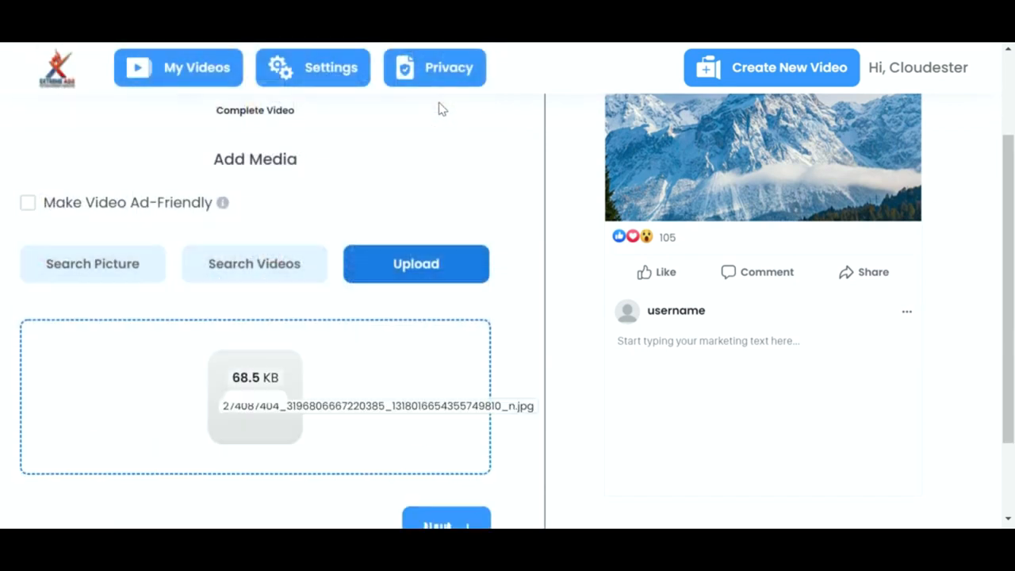
pyautogui.click(415, 263)
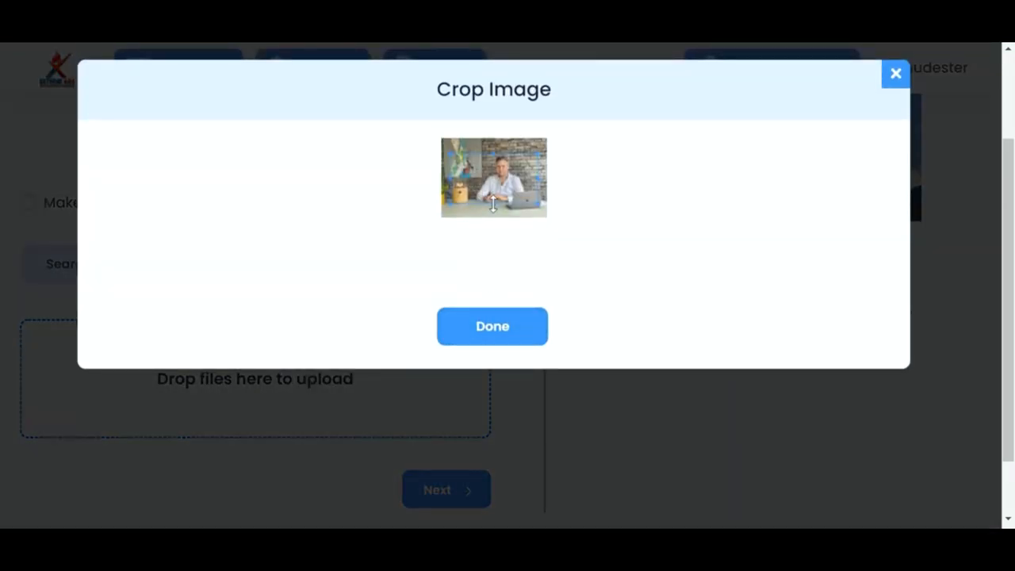
pyautogui.click(493, 326)
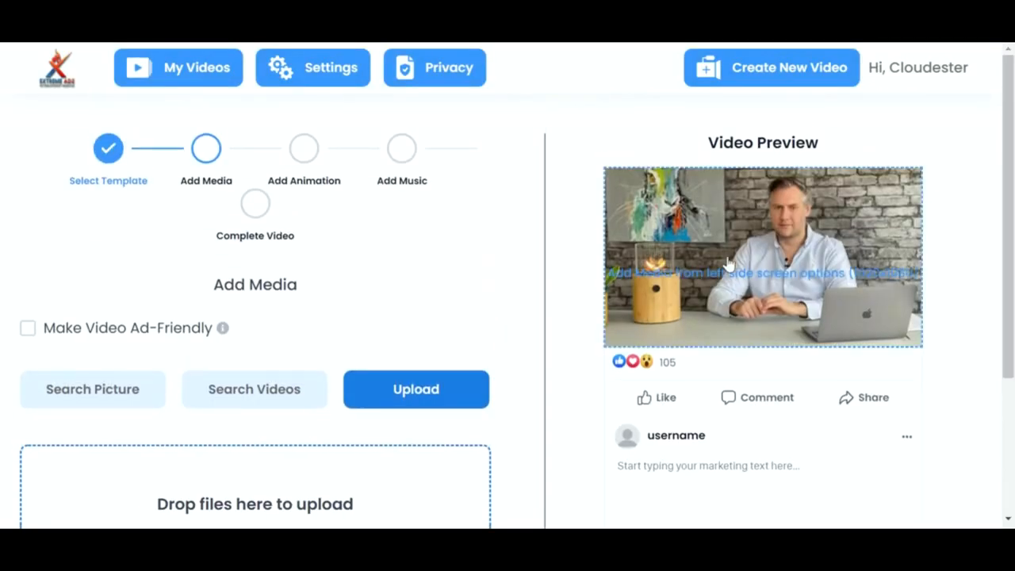
pyautogui.scroll(-3)
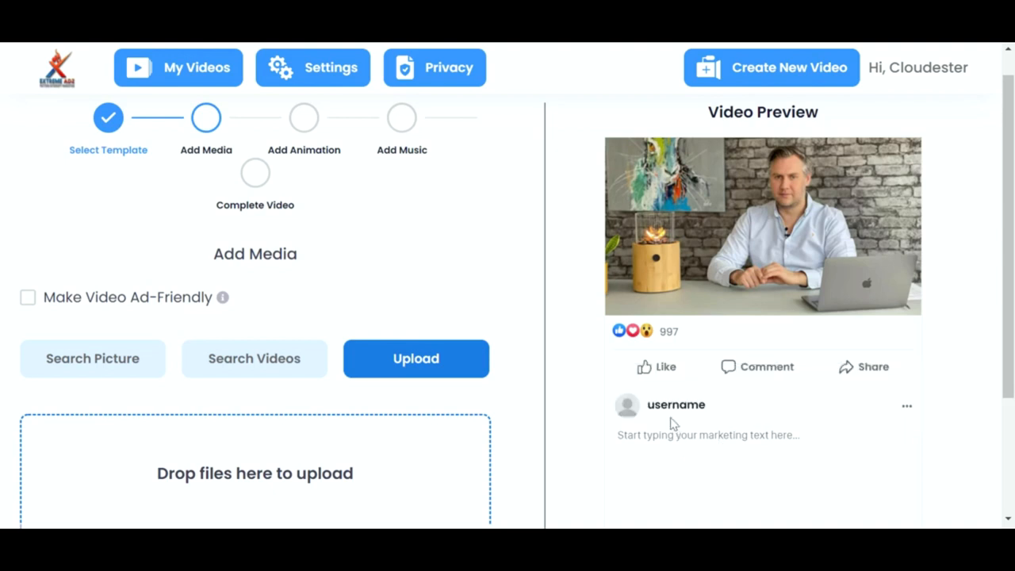
pyautogui.doubleClick(675, 405)
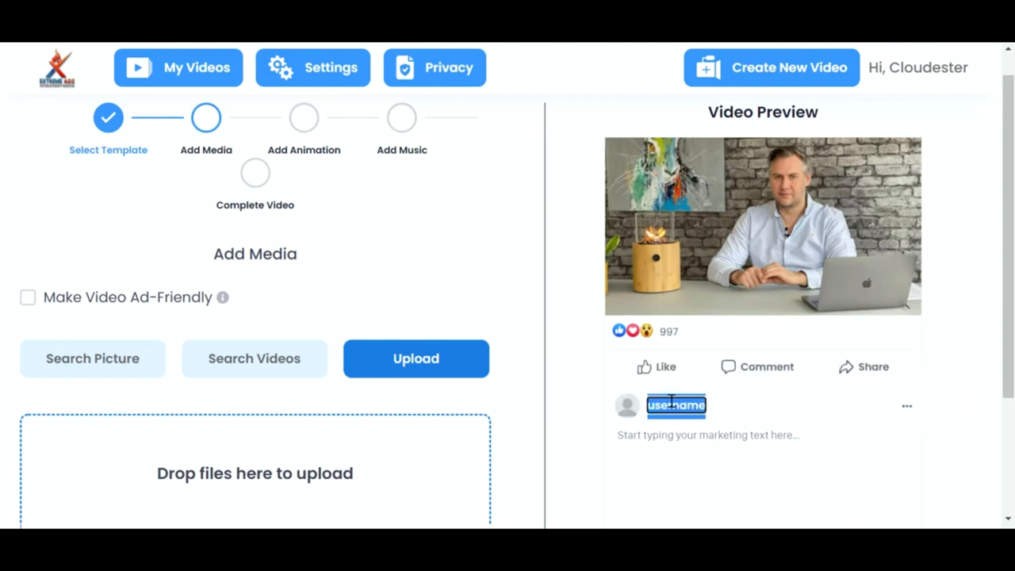
pyautogui.write('Andrew Fox')
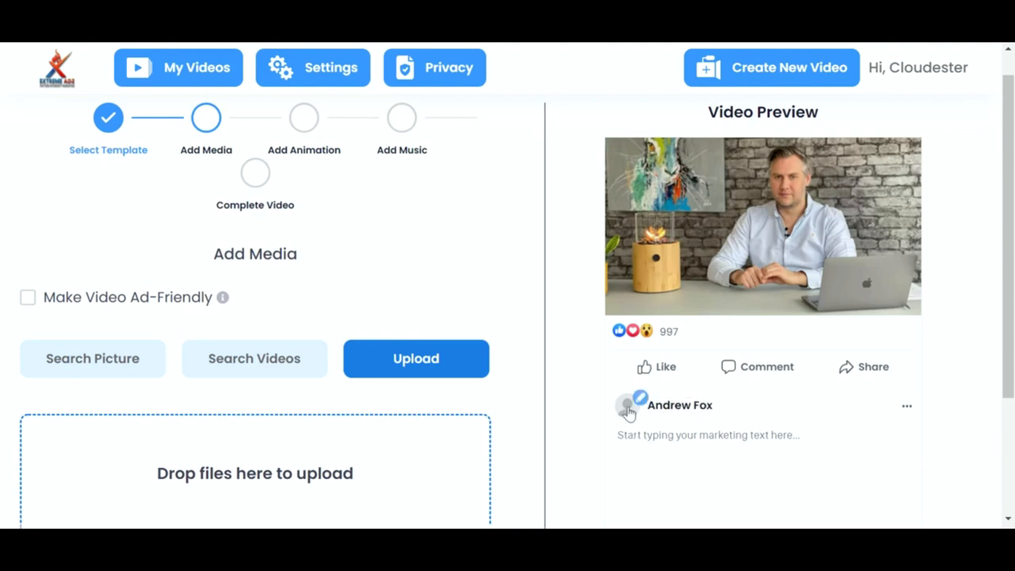
pyautogui.click(415, 358)
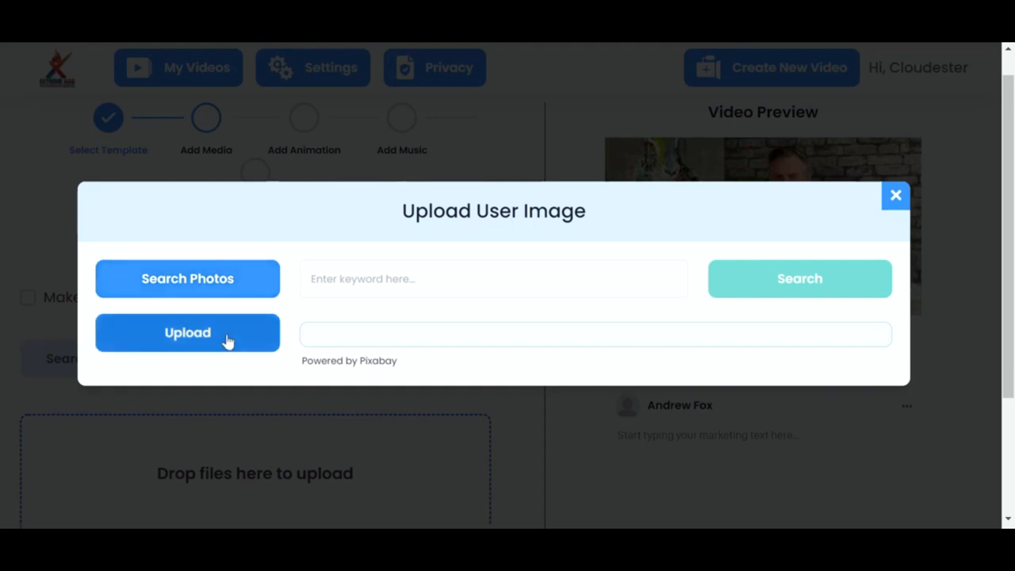
pyautogui.click(187, 332)
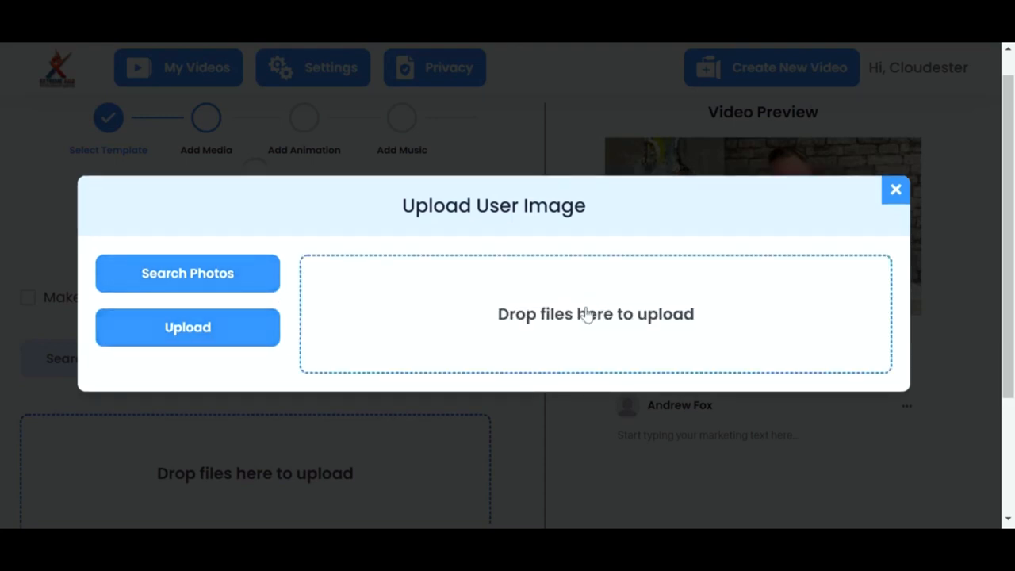
pyautogui.click(187, 326)
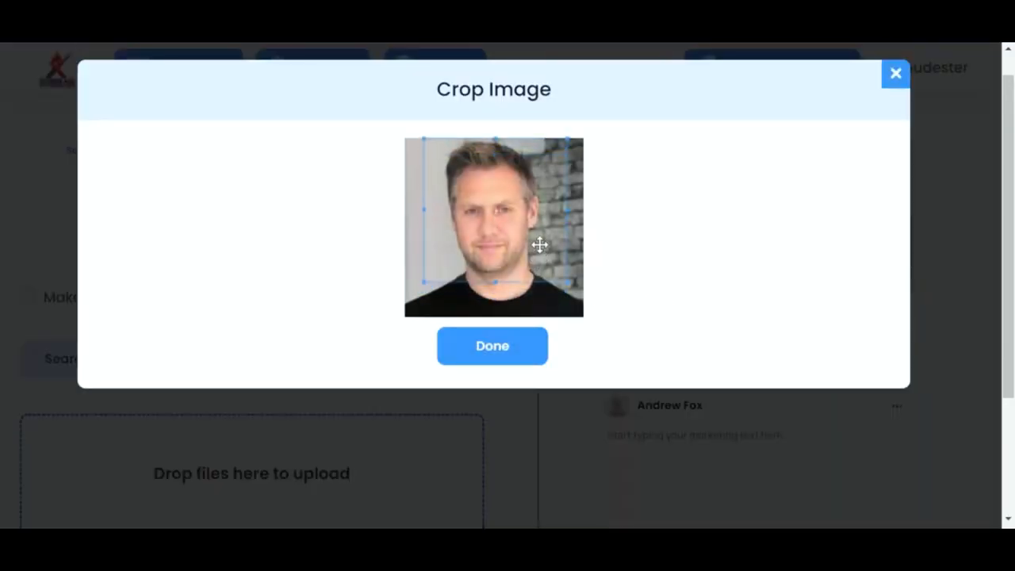
pyautogui.click(491, 346)
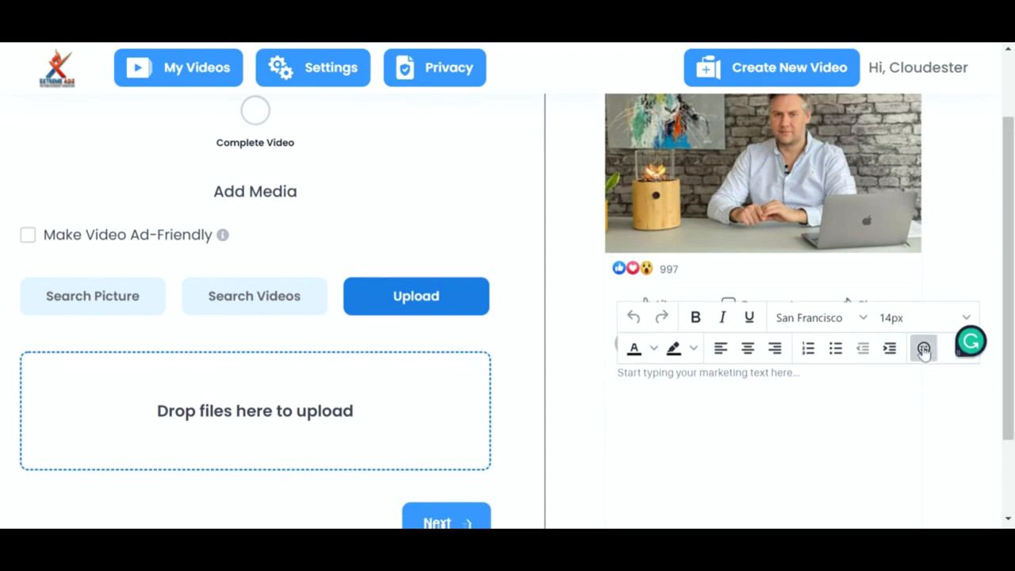
# Step: Add fire emojis and the word 'Your' around the post headline
pyautogui.click(921, 348)
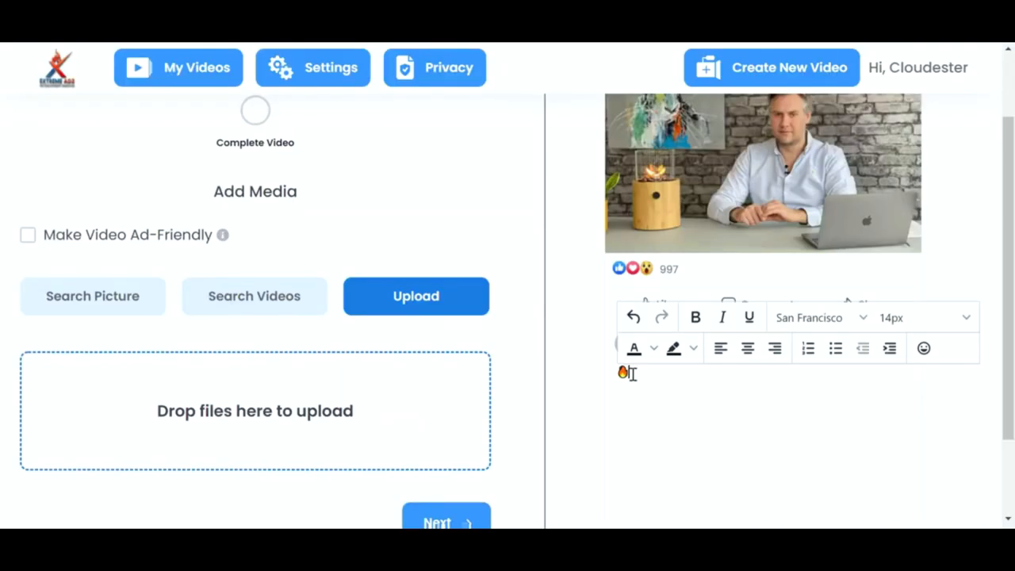
pyautogui.write('Your Headline Here')
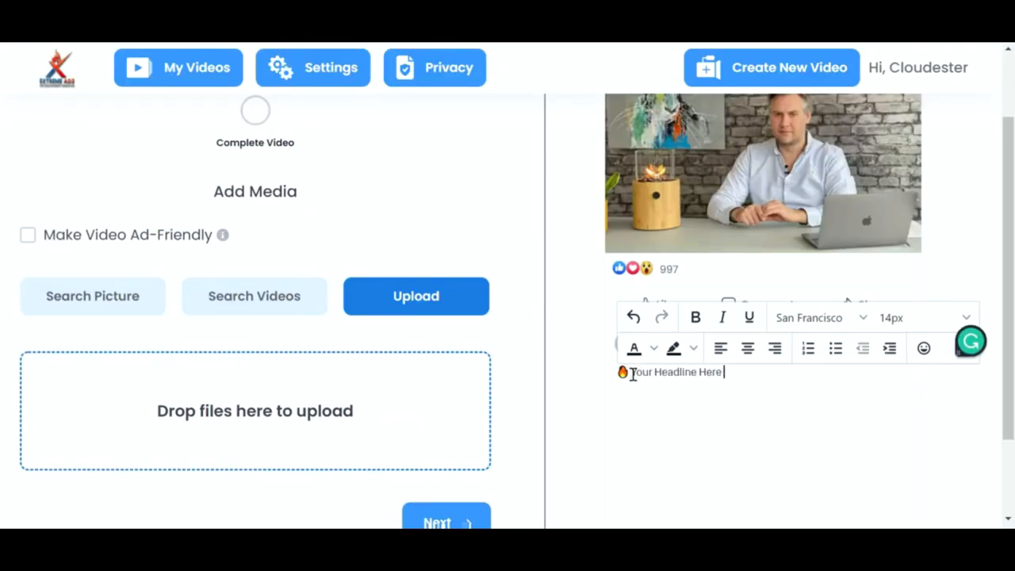
pyautogui.click(923, 348)
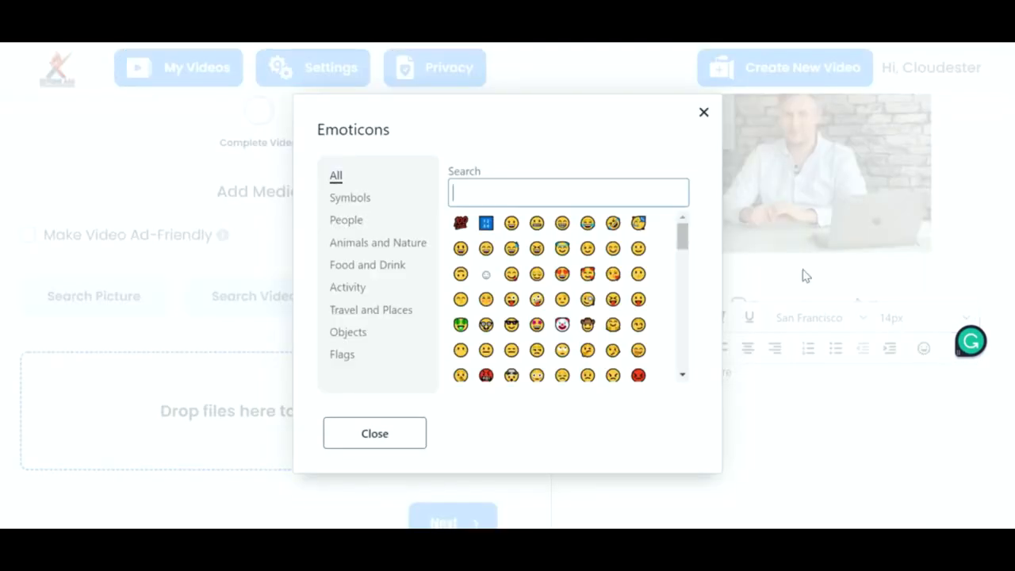
pyautogui.write('fire')
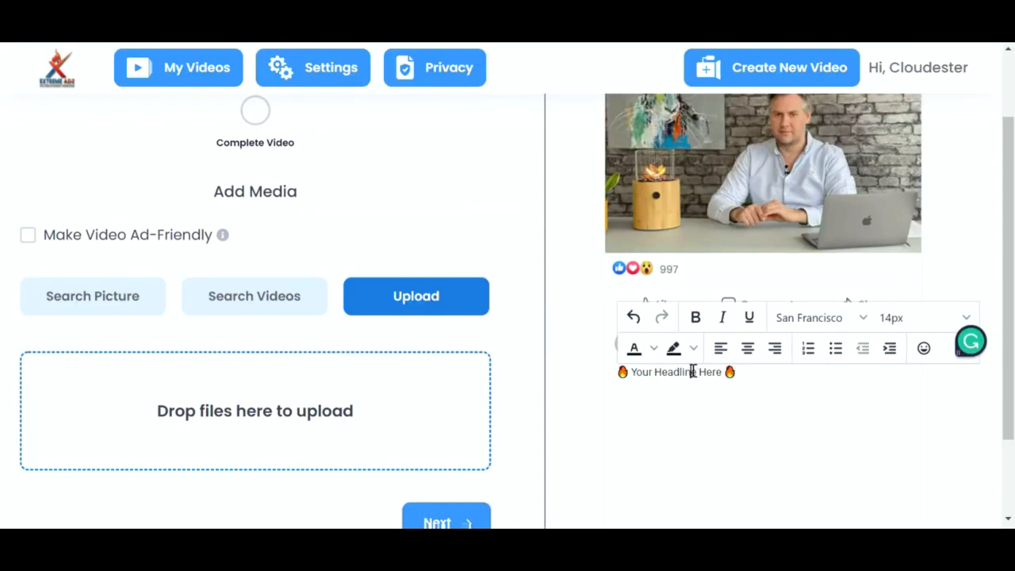
pyautogui.doubleClick(673, 371)
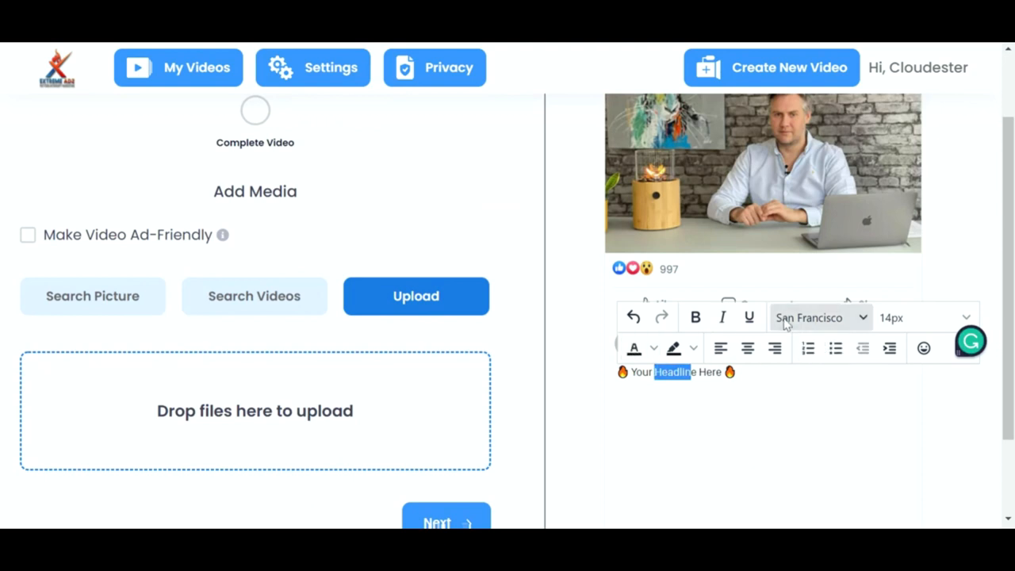
pyautogui.moveTo(812, 333)
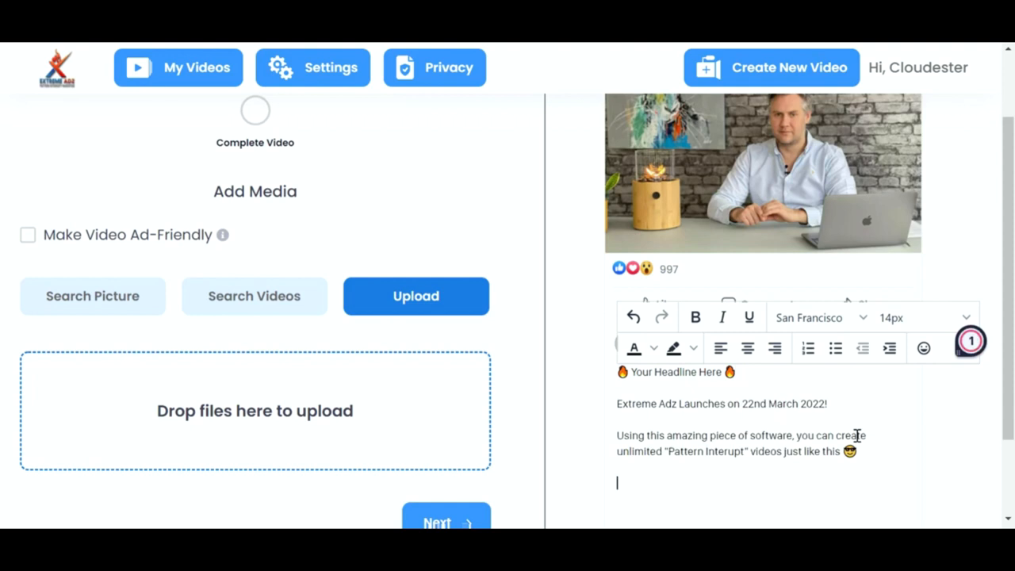
# Step: Add the #ExtremeAdz hashtag and colour it blue
pyautogui.write('#')
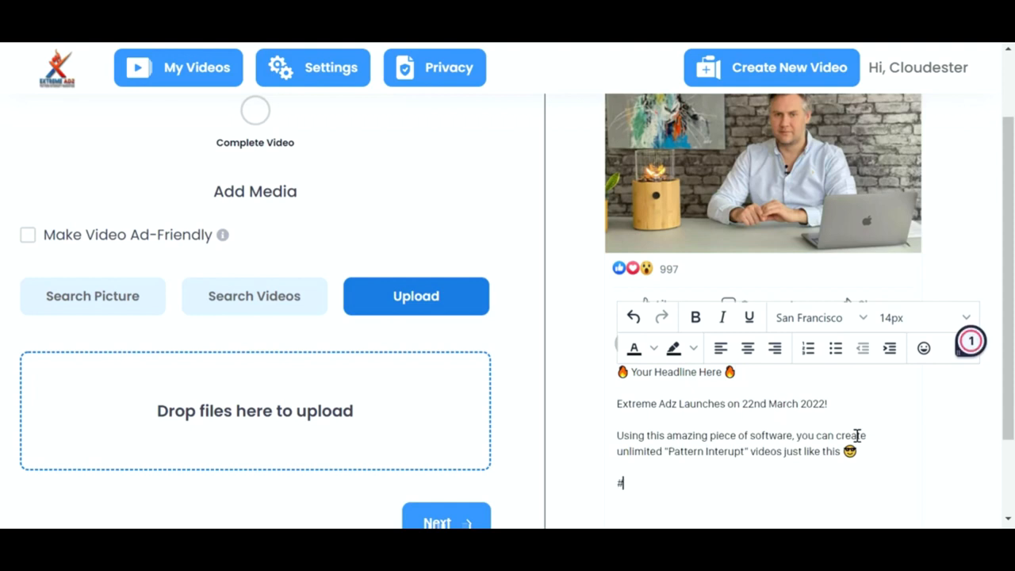
pyautogui.write('ExtremeAdz')
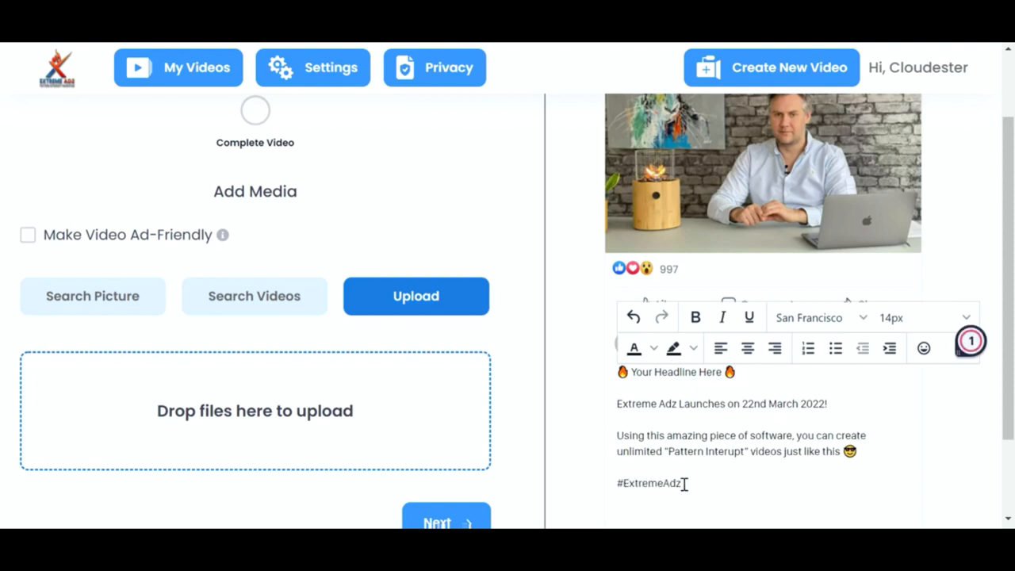
pyautogui.doubleClick(647, 483)
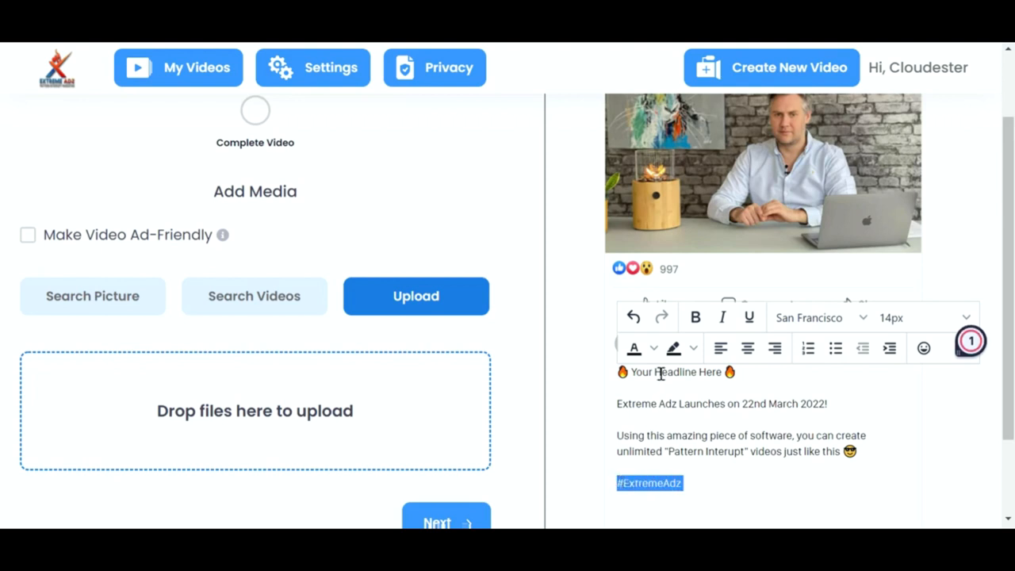
pyautogui.click(653, 348)
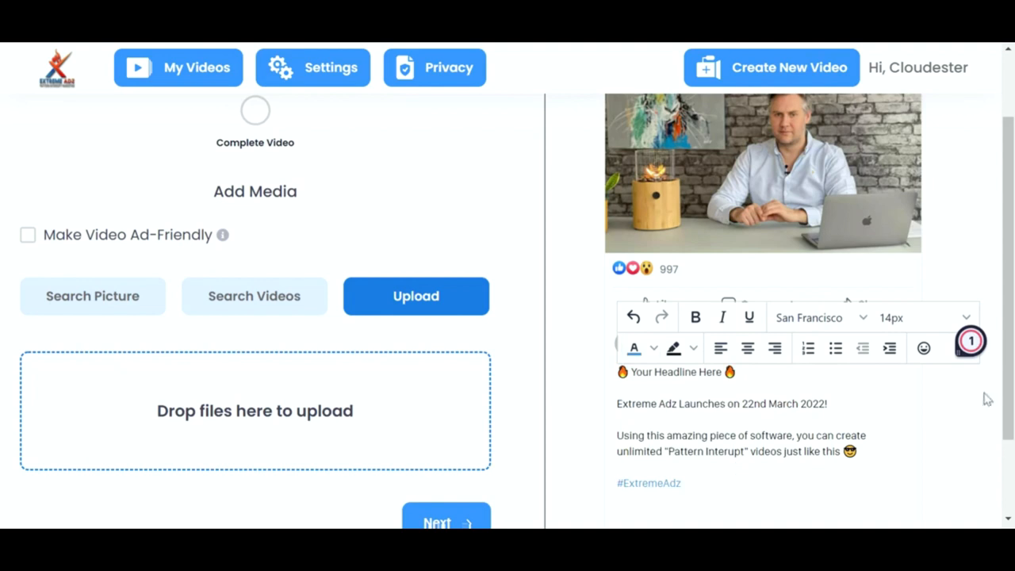
pyautogui.scroll(-3)
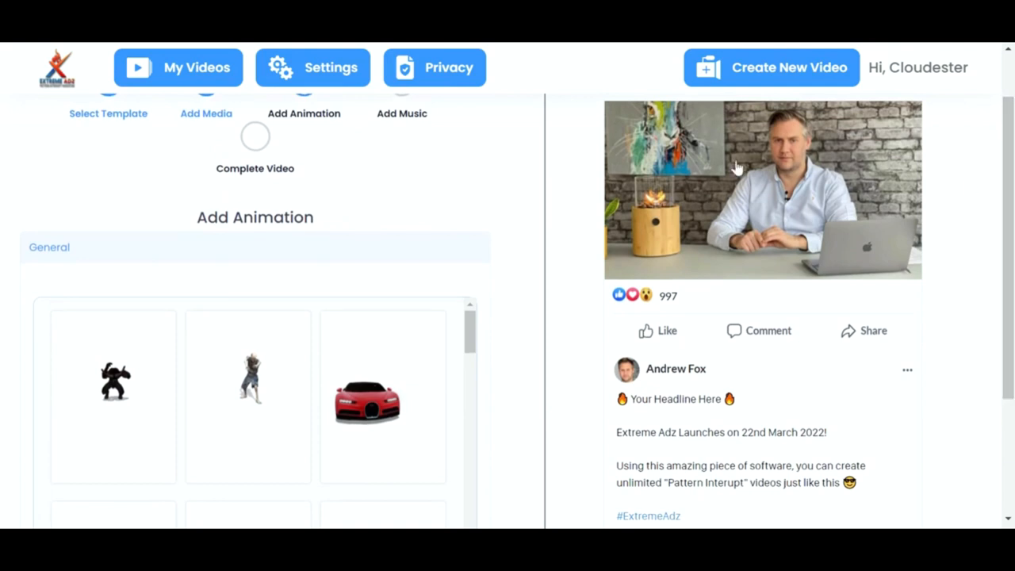
pyautogui.moveTo(712, 379)
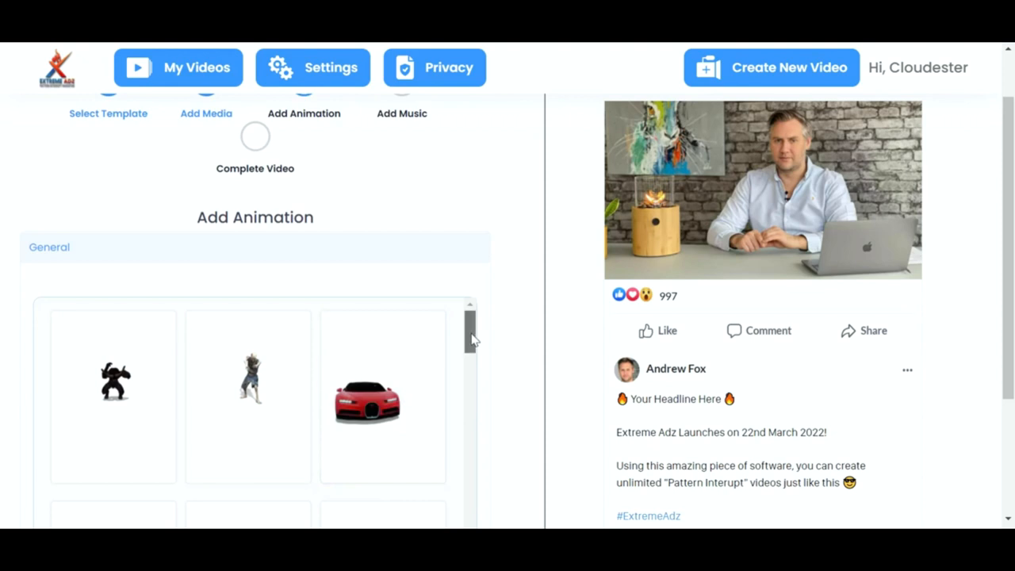
# Step: Pick the Iron Man animation from the Add Animation gallery
pyautogui.scroll(-3)
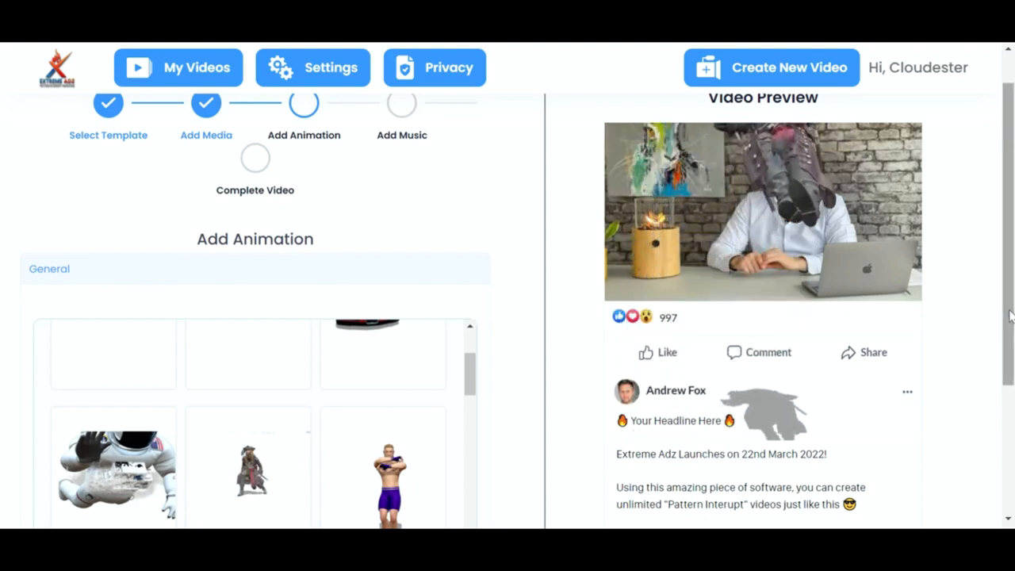
pyautogui.scroll(-3)
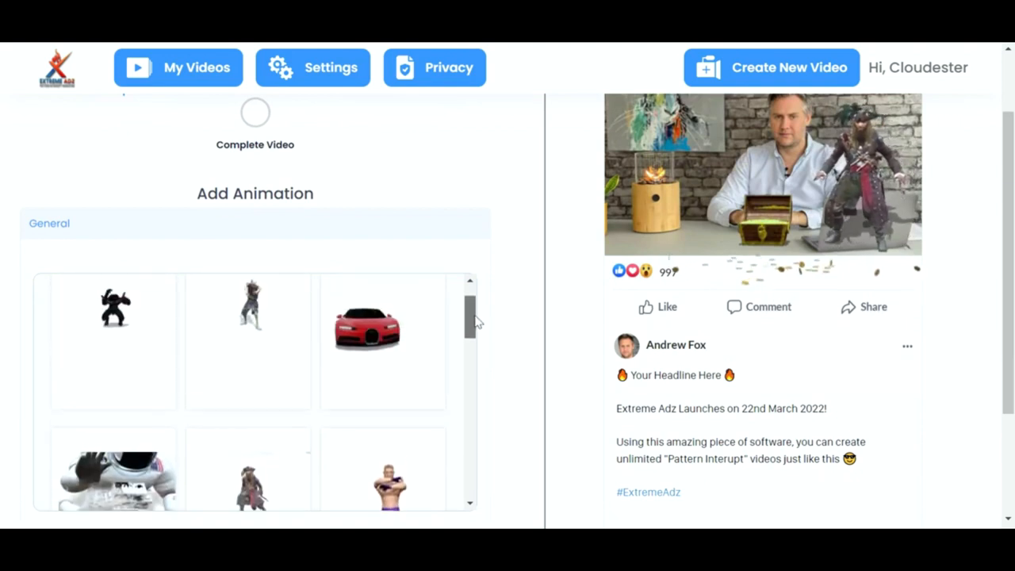
pyautogui.scroll(-3)
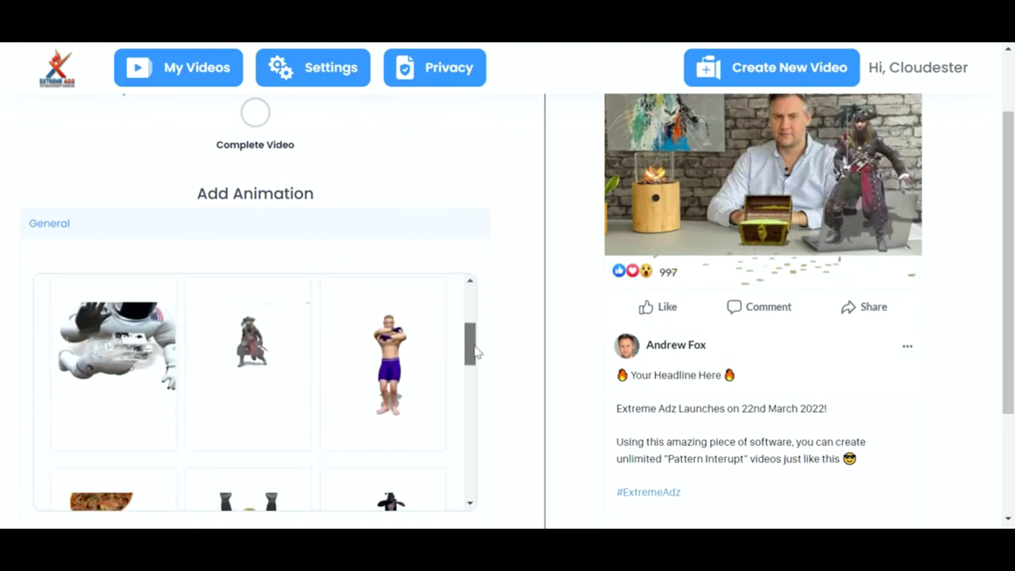
pyautogui.scroll(-3)
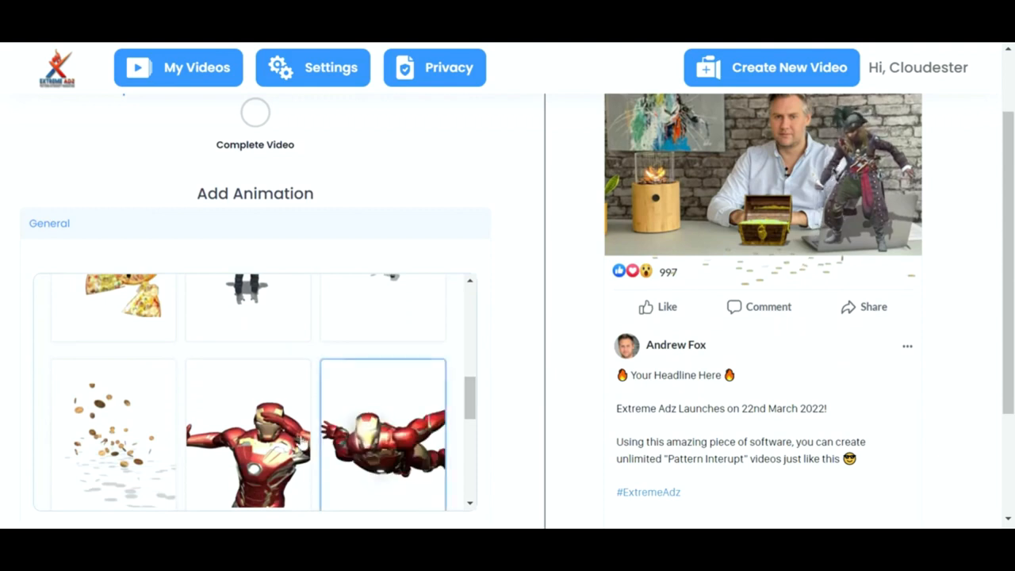
pyautogui.click(247, 433)
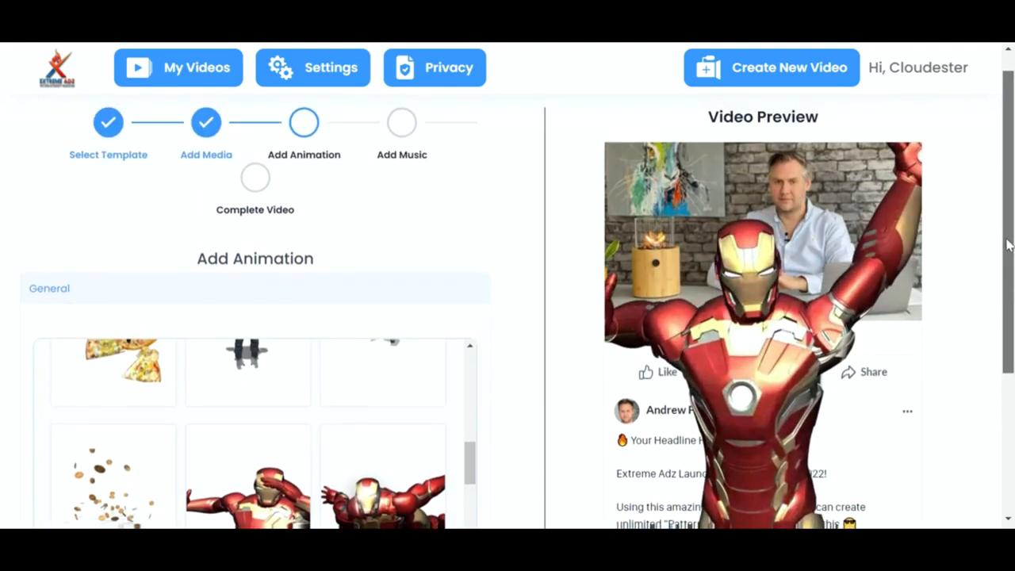
pyautogui.scroll(-3)
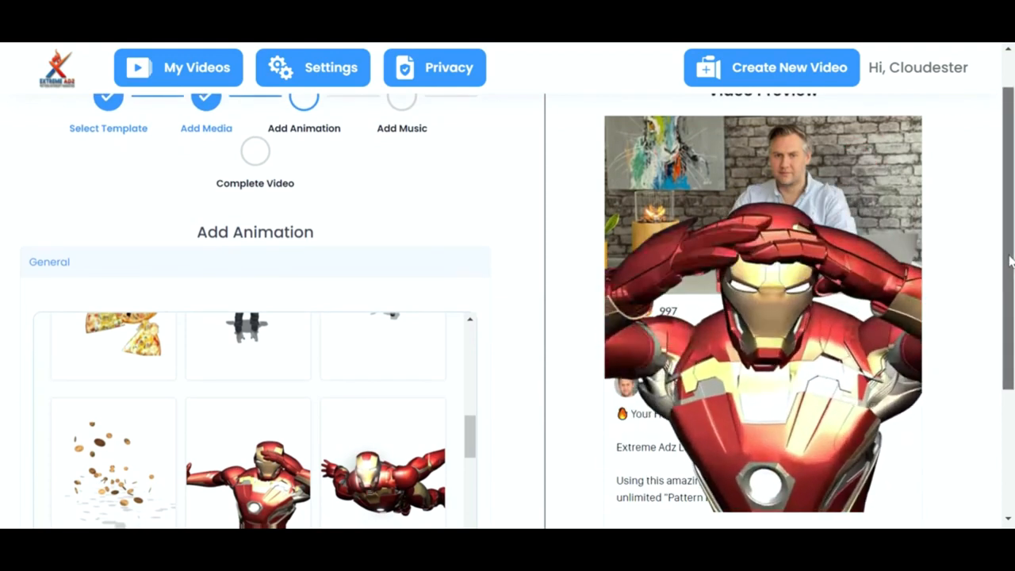
pyautogui.scroll(-3)
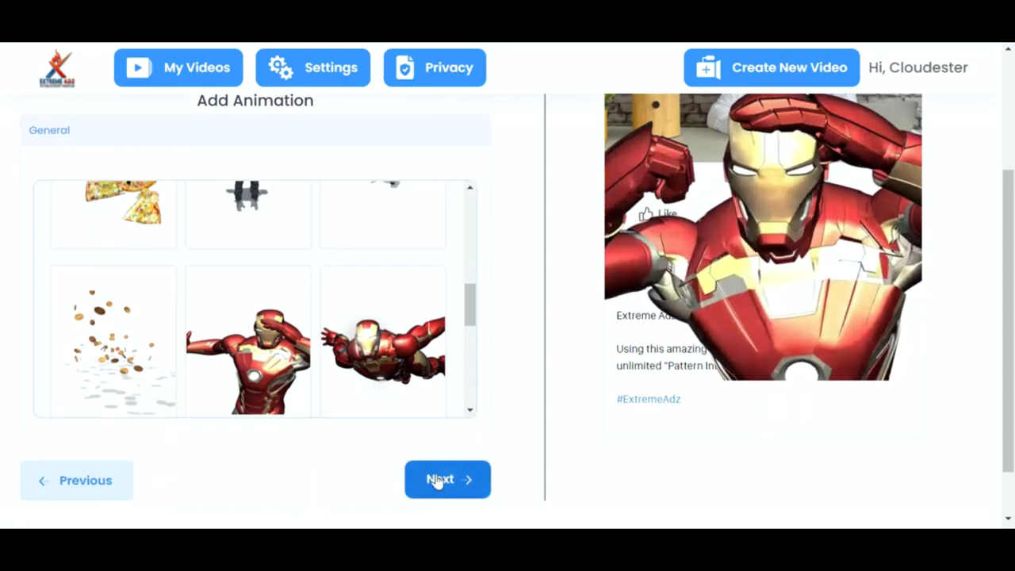
# Step: Move past Add Music and submit the video for export
pyautogui.click(447, 479)
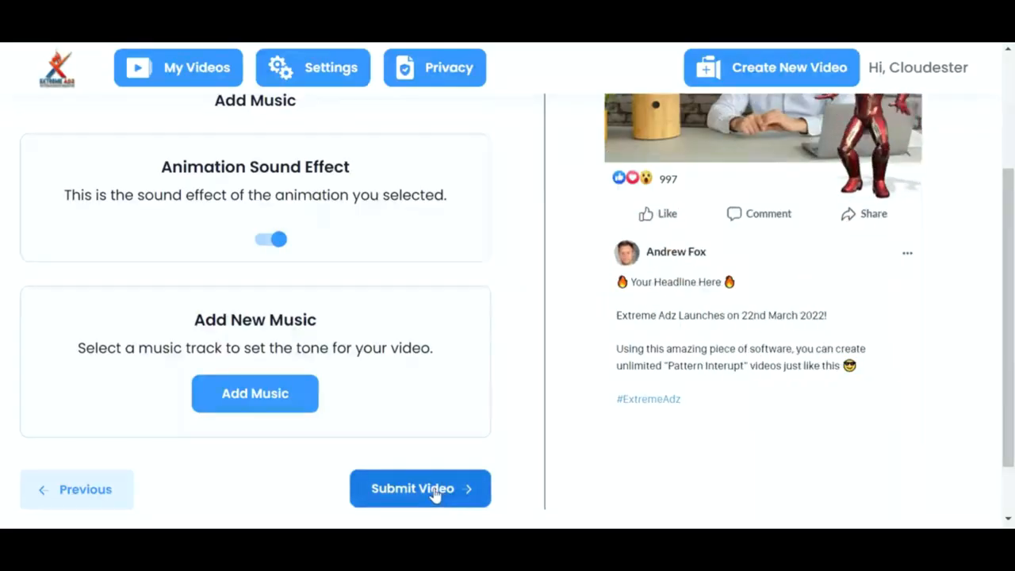
pyautogui.click(419, 487)
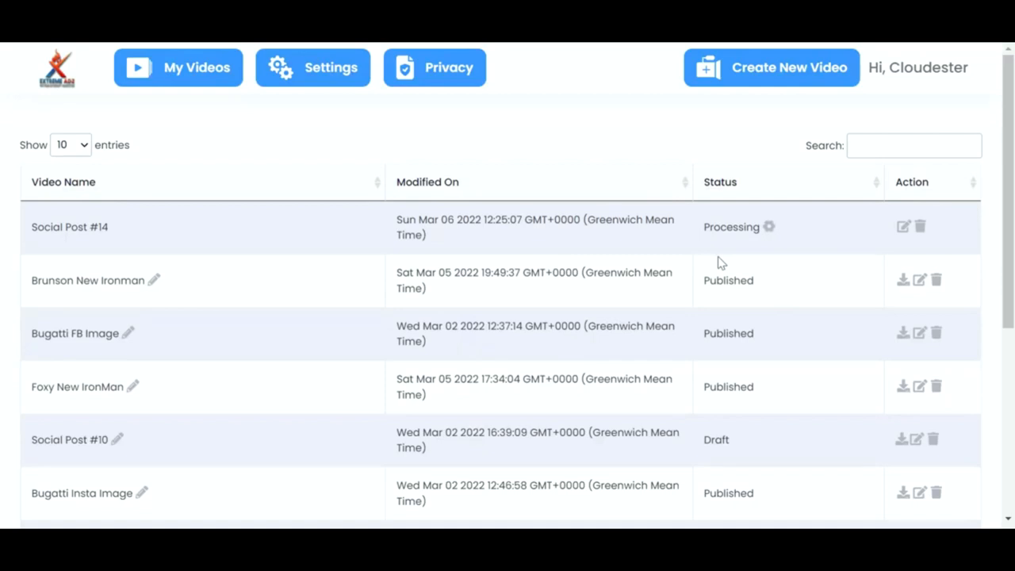
pyautogui.moveTo(383, 281)
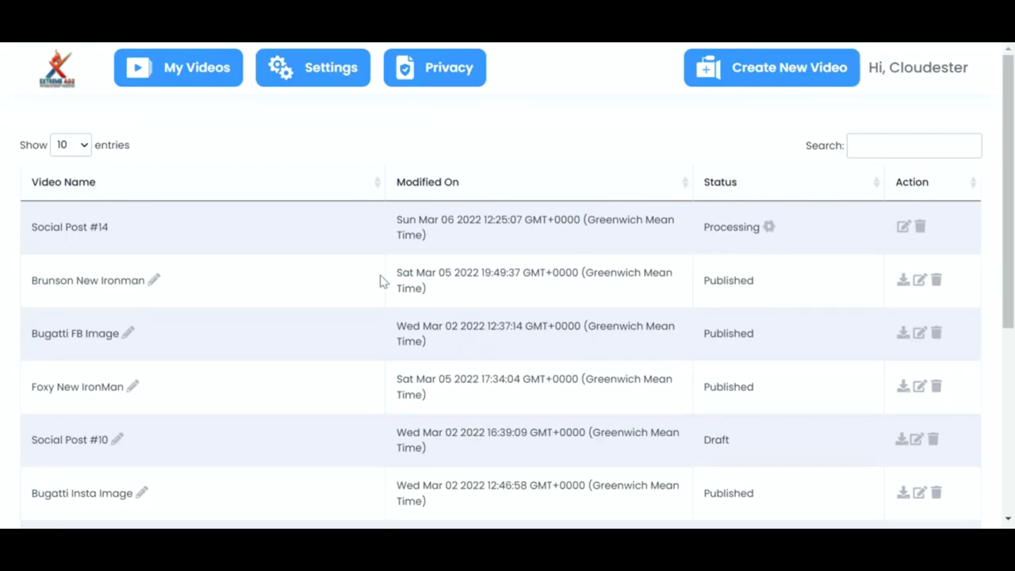
pyautogui.moveTo(829, 252)
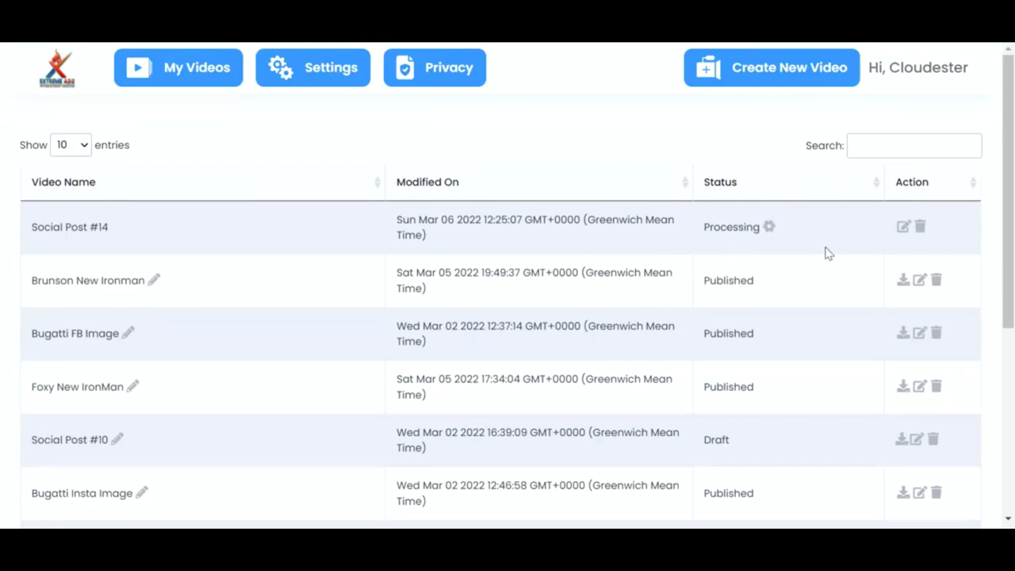
pyautogui.moveTo(250, 286)
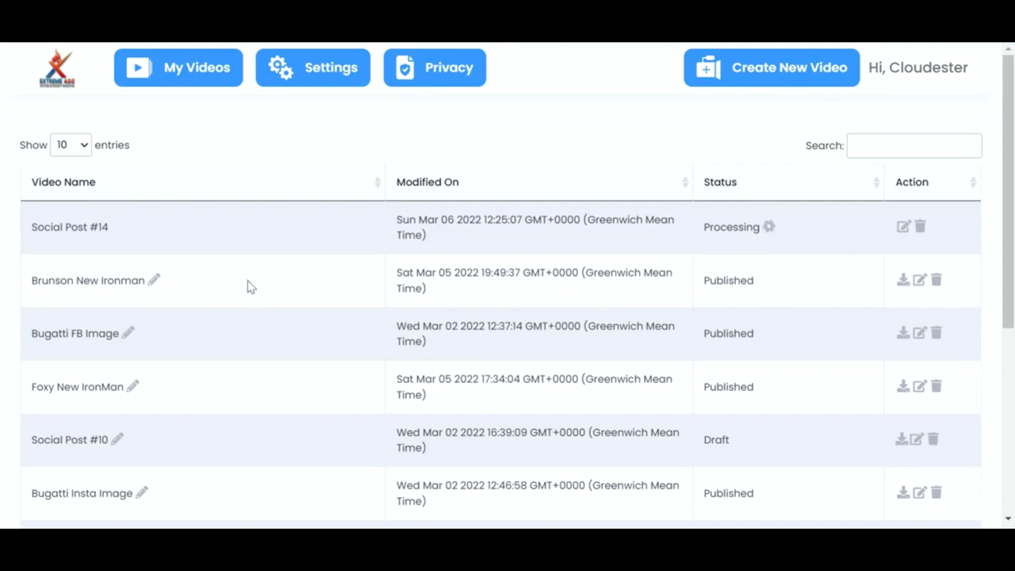
pyautogui.moveTo(1002, 265)
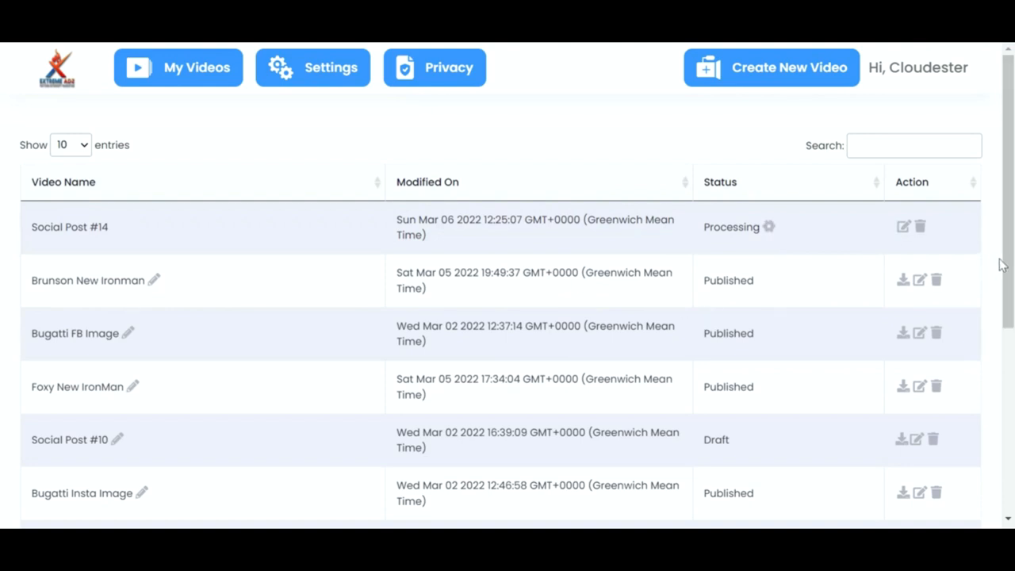
# Step: Download the Foxy New IronMan video from My Videos as a .mov file
pyautogui.scroll(-3)
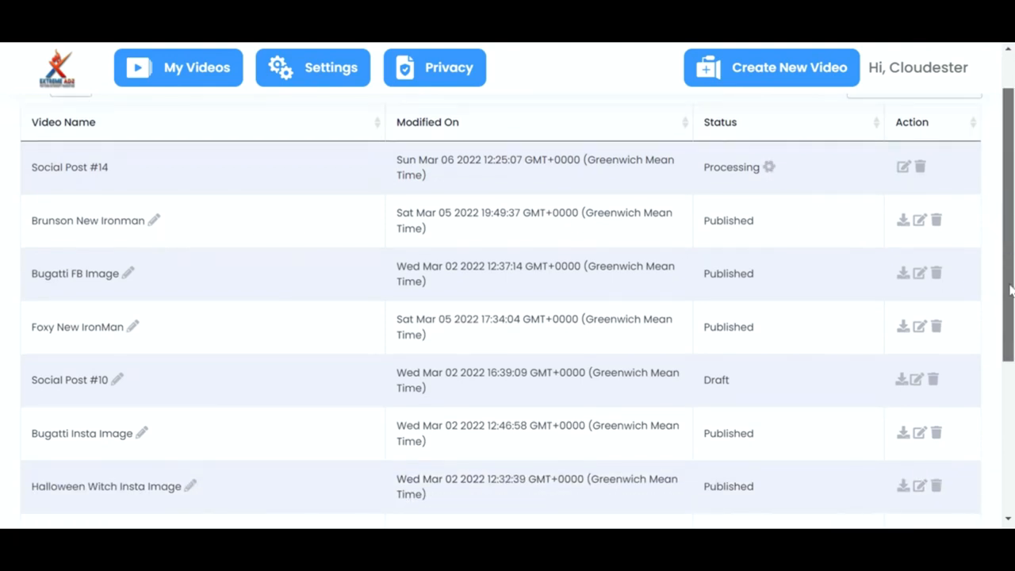
pyautogui.scroll(-3)
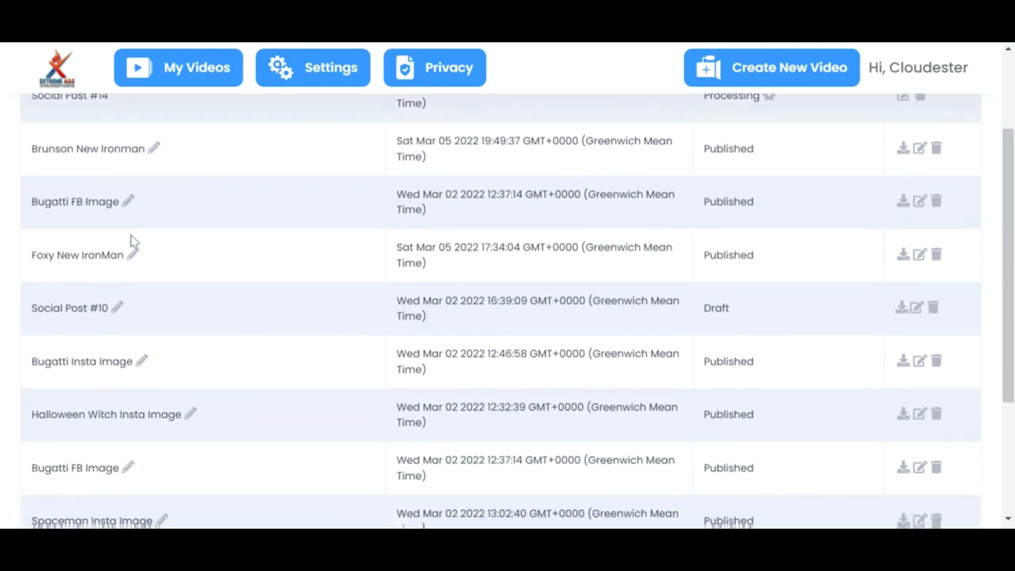
pyautogui.moveTo(909, 273)
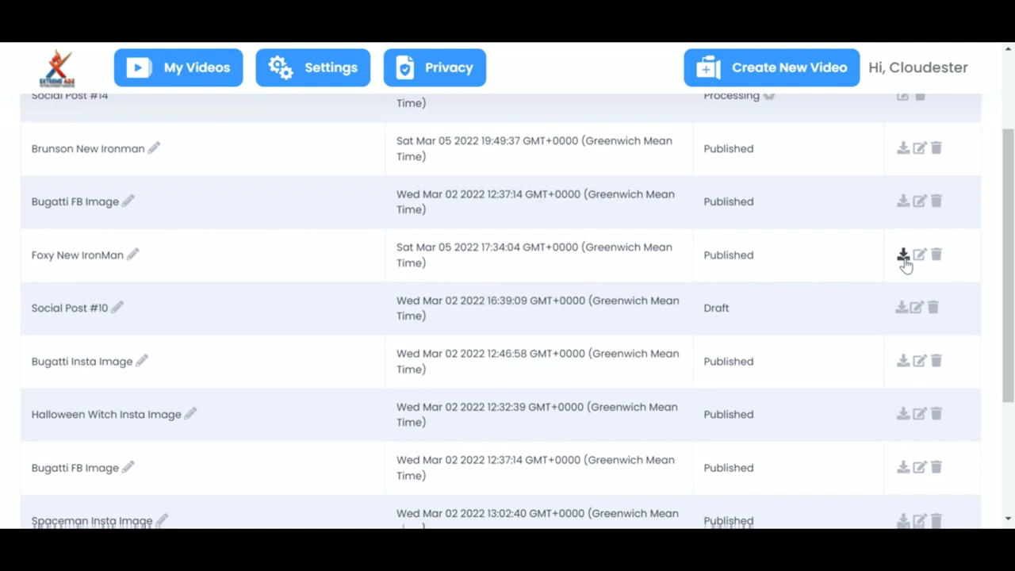
pyautogui.click(902, 255)
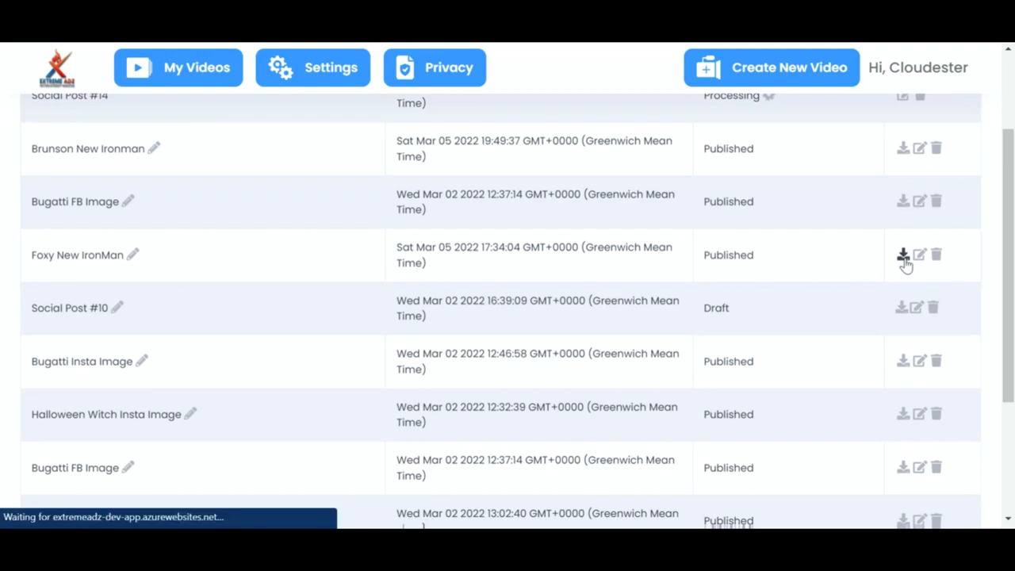
pyautogui.click(902, 254)
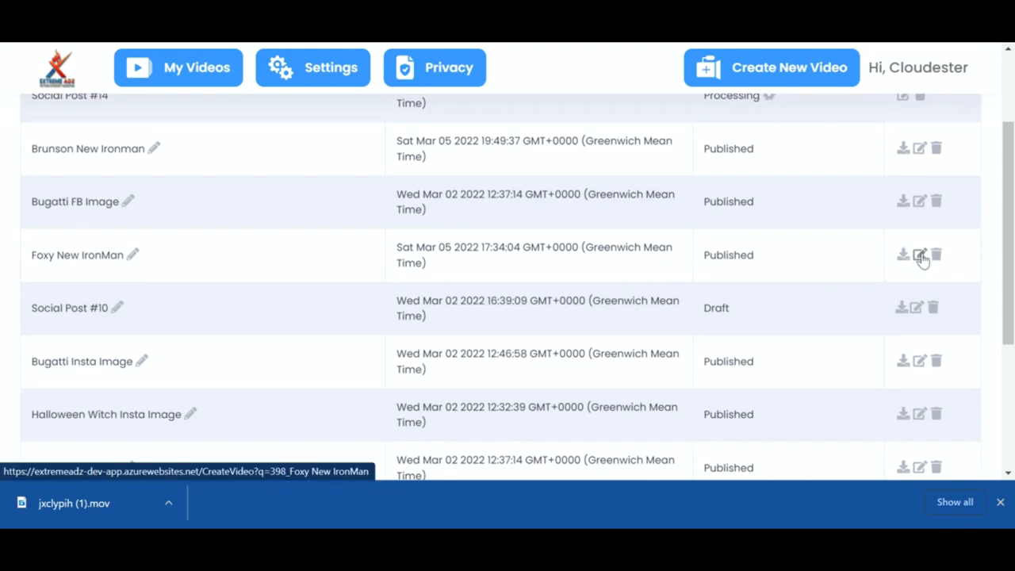
# Step: Reopen Foxy New IronMan and swap in the red sports car animation
pyautogui.click(919, 254)
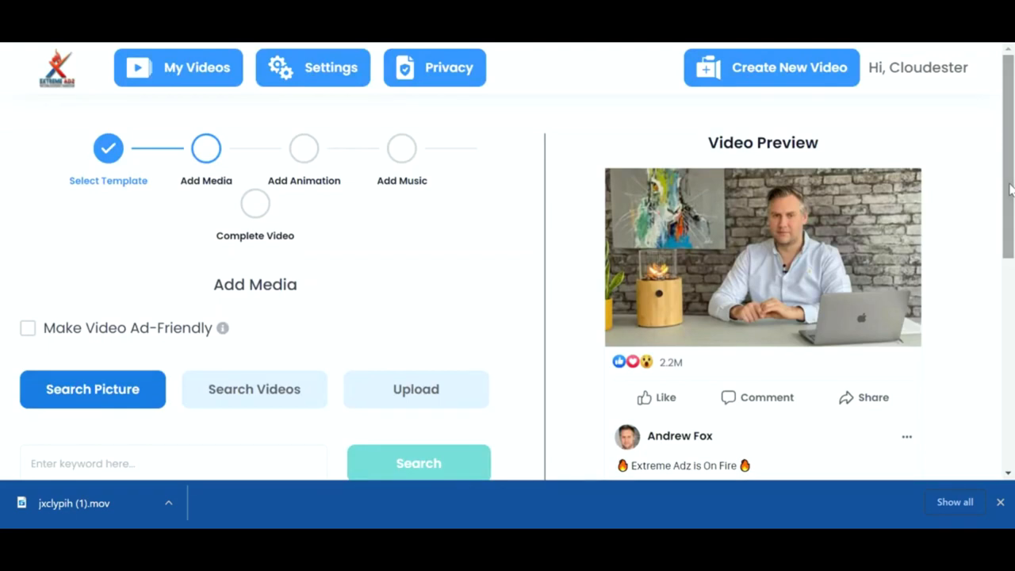
pyautogui.scroll(-3)
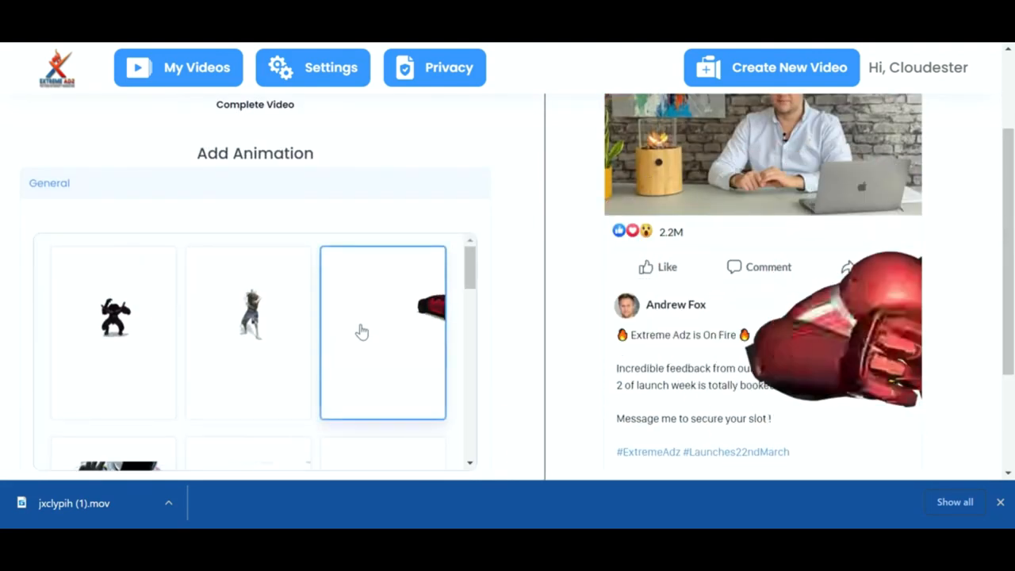
pyautogui.click(383, 332)
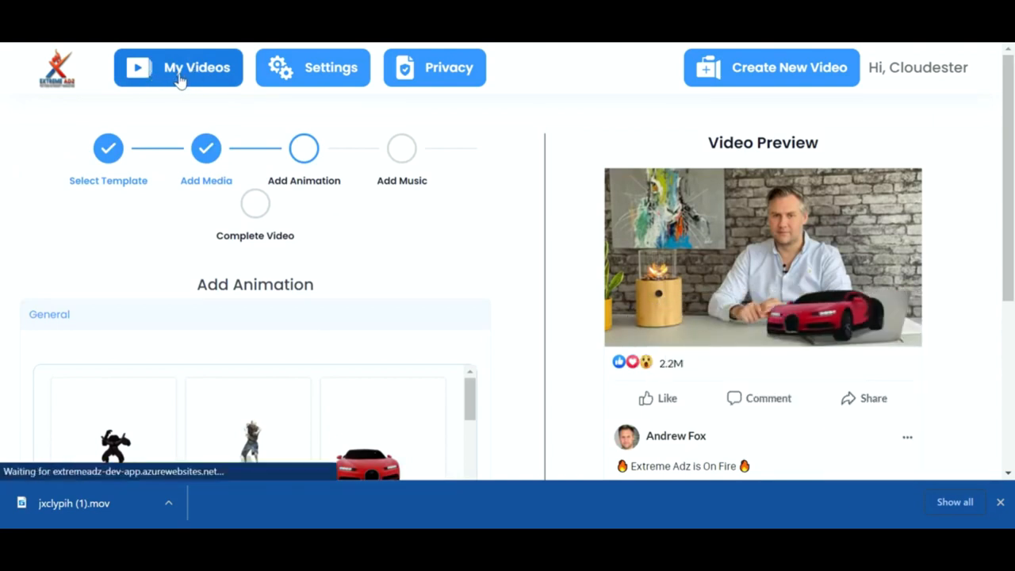
# Step: Go back to My Videos, where Foxy New IronMan shows a Mar 06 modified time
pyautogui.click(178, 67)
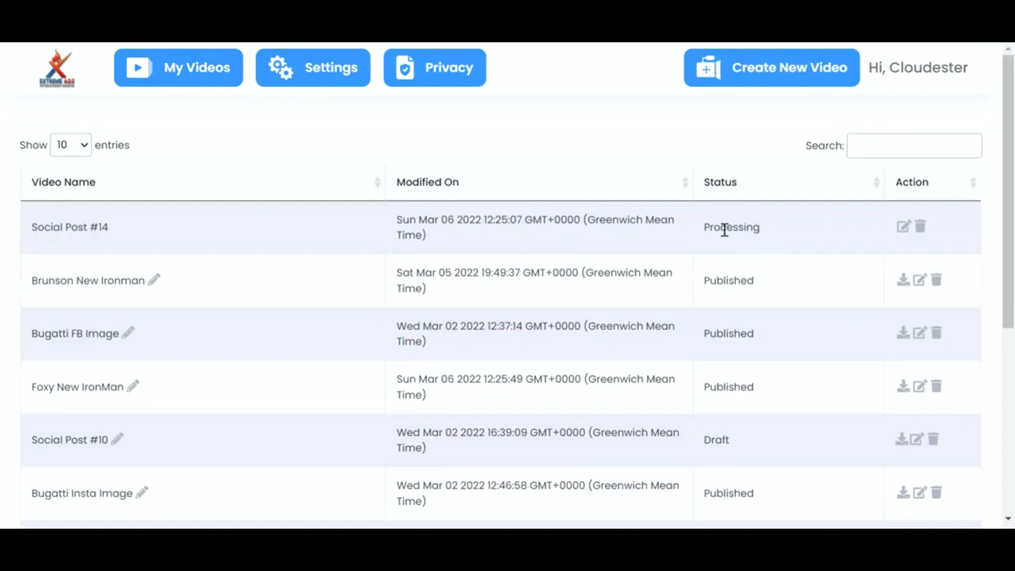
pyautogui.moveTo(93, 297)
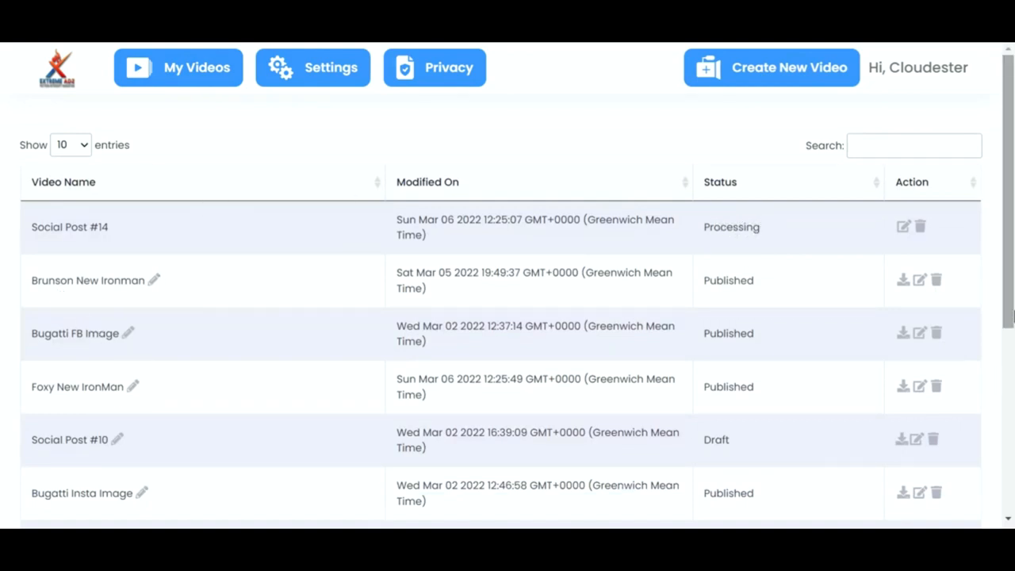
pyautogui.scroll(-3)
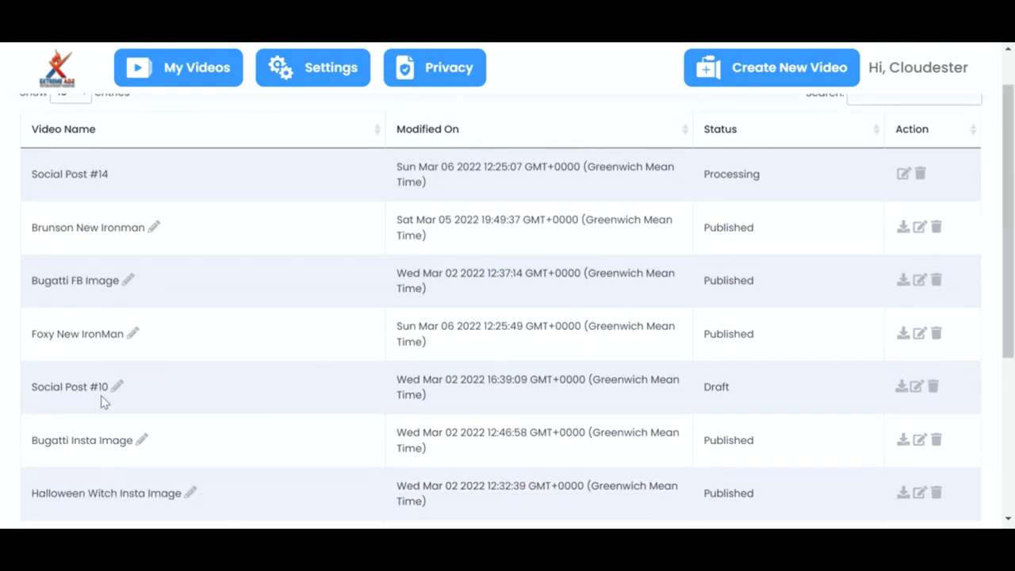
# Step: Rename the Social Post #10 draft to 'Joe Bloggs FB Ironman' and begin a new video
pyautogui.click(115, 386)
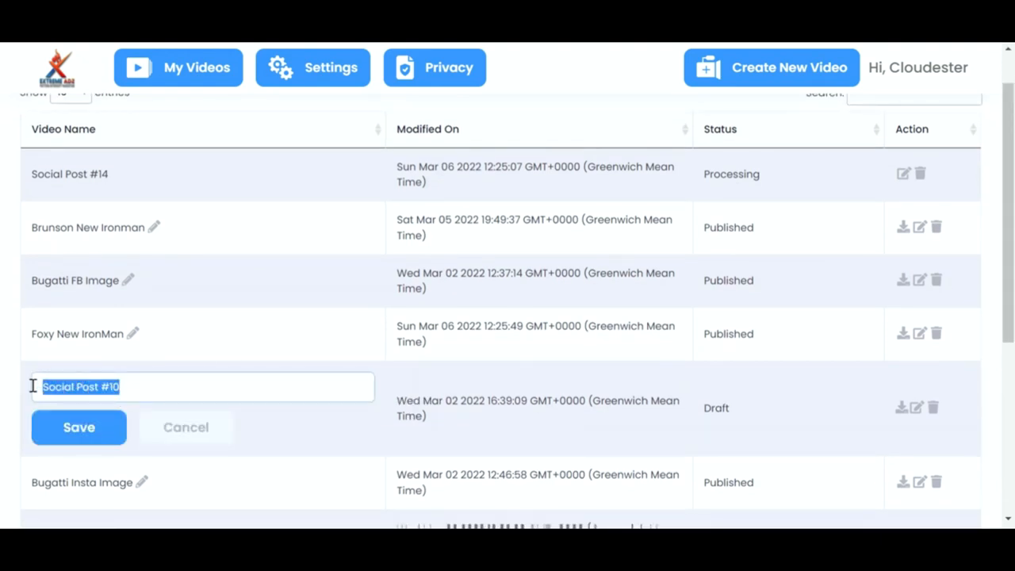
pyautogui.write('Joe Bloggs FB')
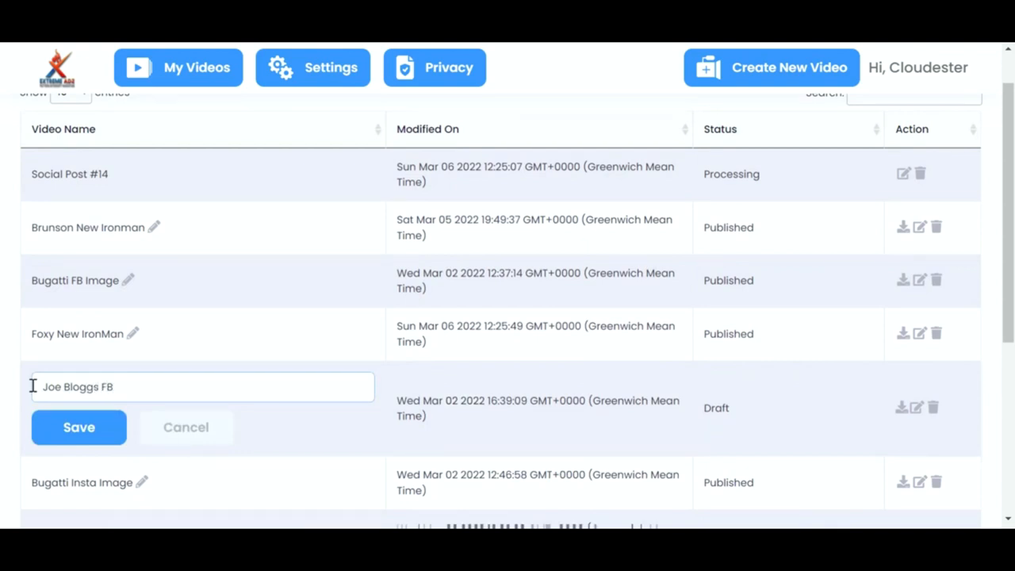
pyautogui.write('Ironman')
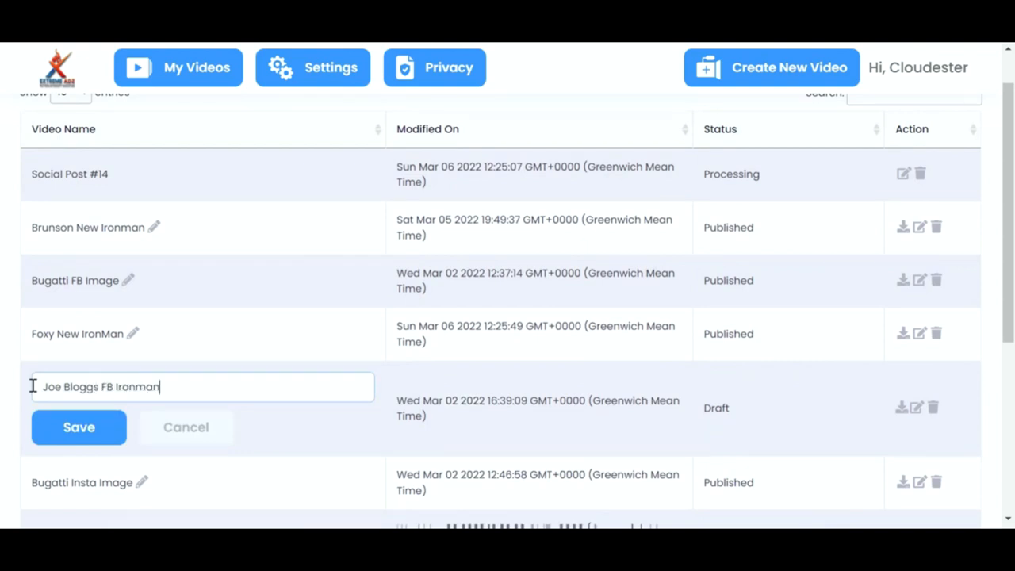
pyautogui.click(78, 427)
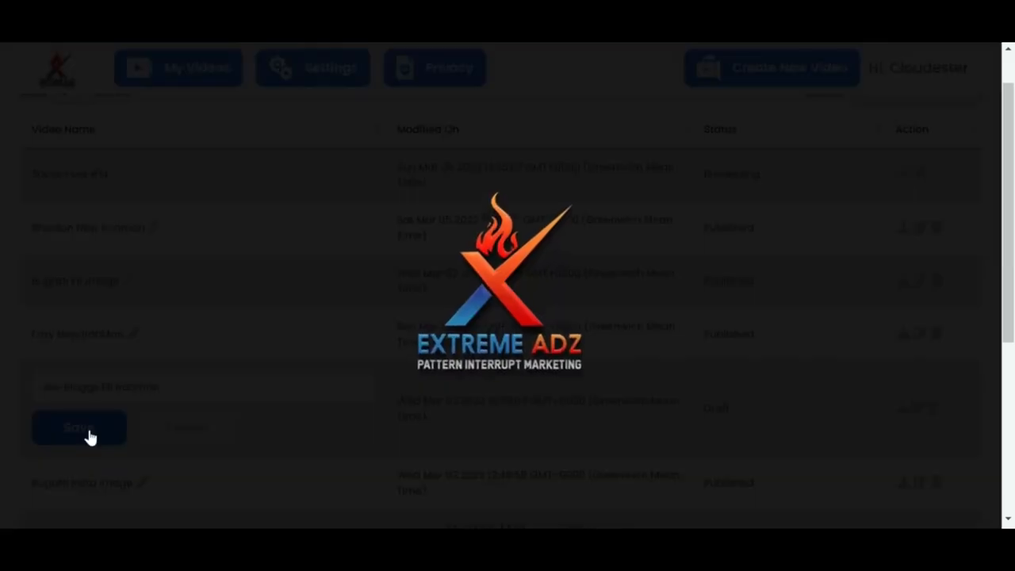
pyautogui.click(79, 427)
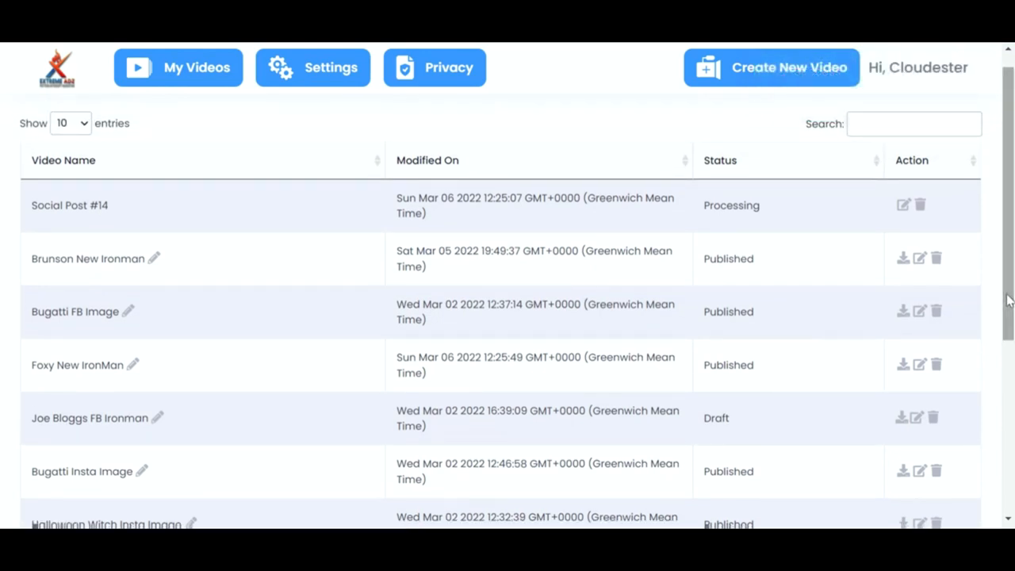
pyautogui.click(770, 68)
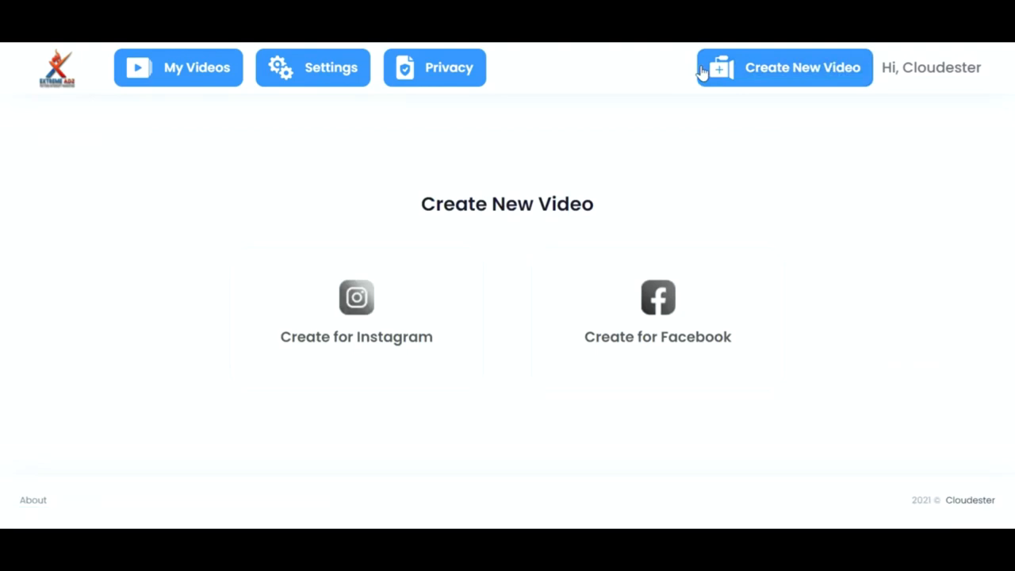
pyautogui.moveTo(632, 96)
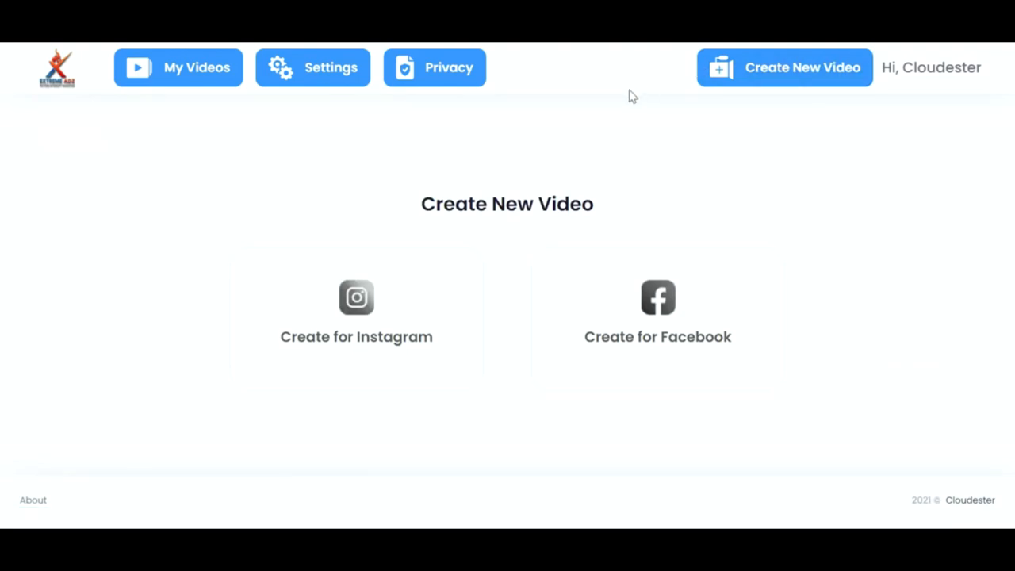